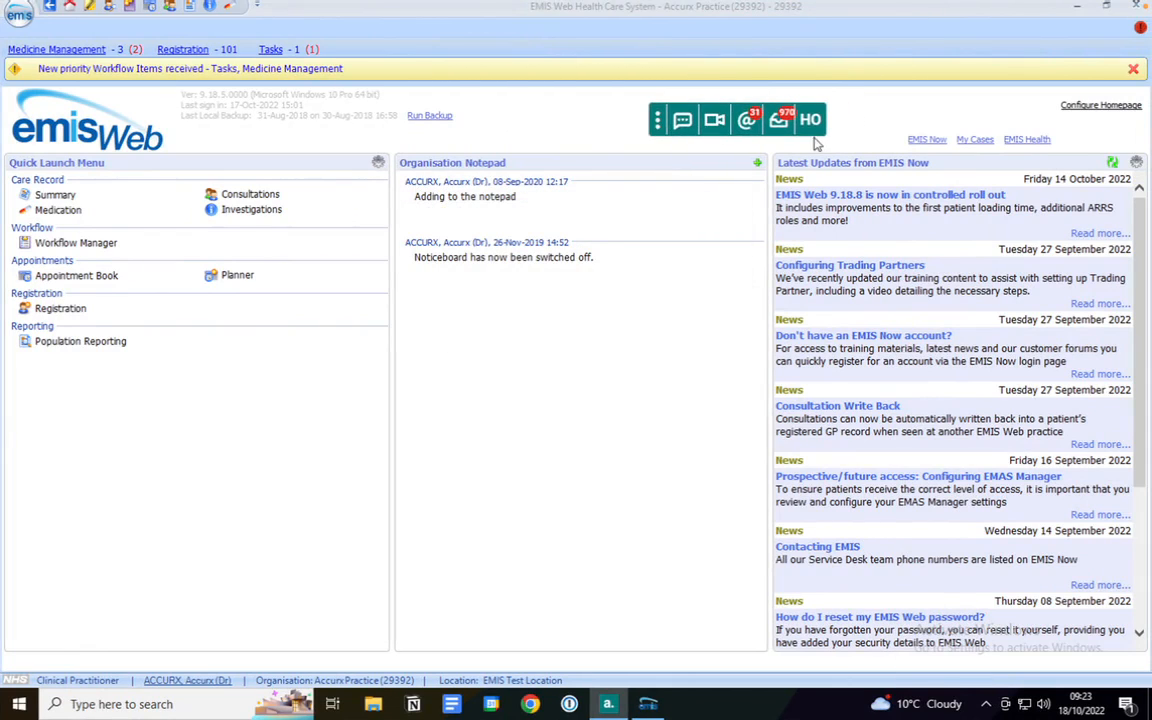
Launch Accurx Batch Messaging for the practice from the EMIS Web toolbar
left_click(810, 119)
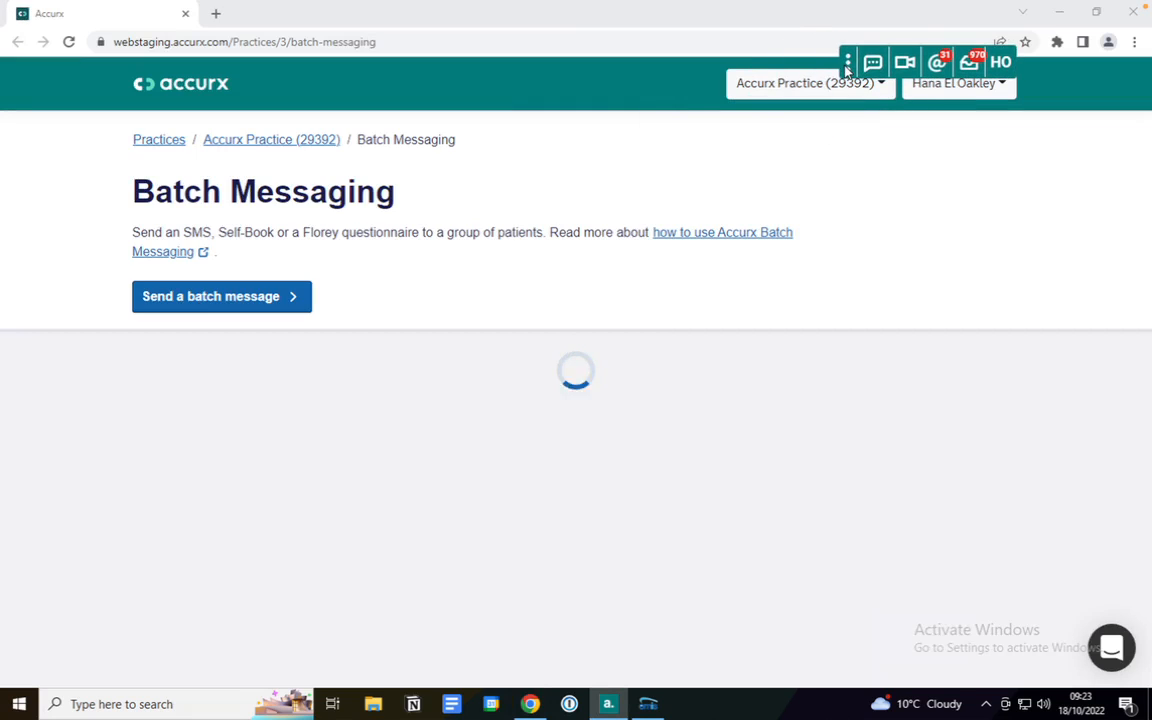
mouse_move(849, 208)
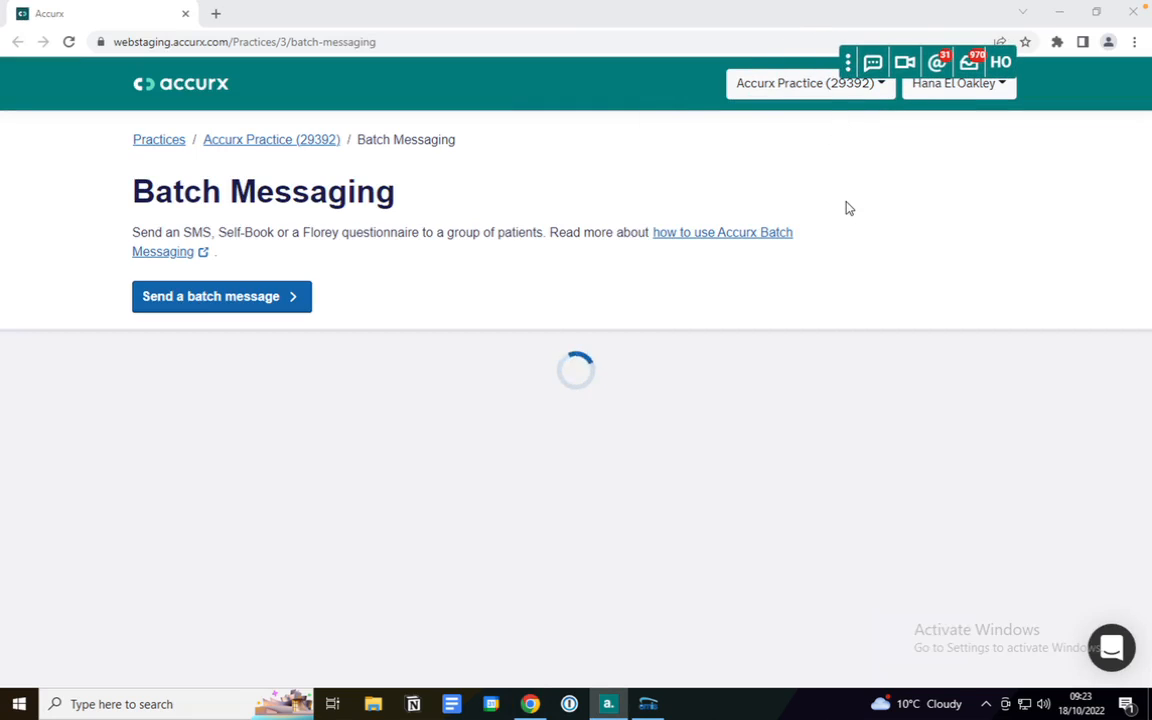
mouse_move(283, 303)
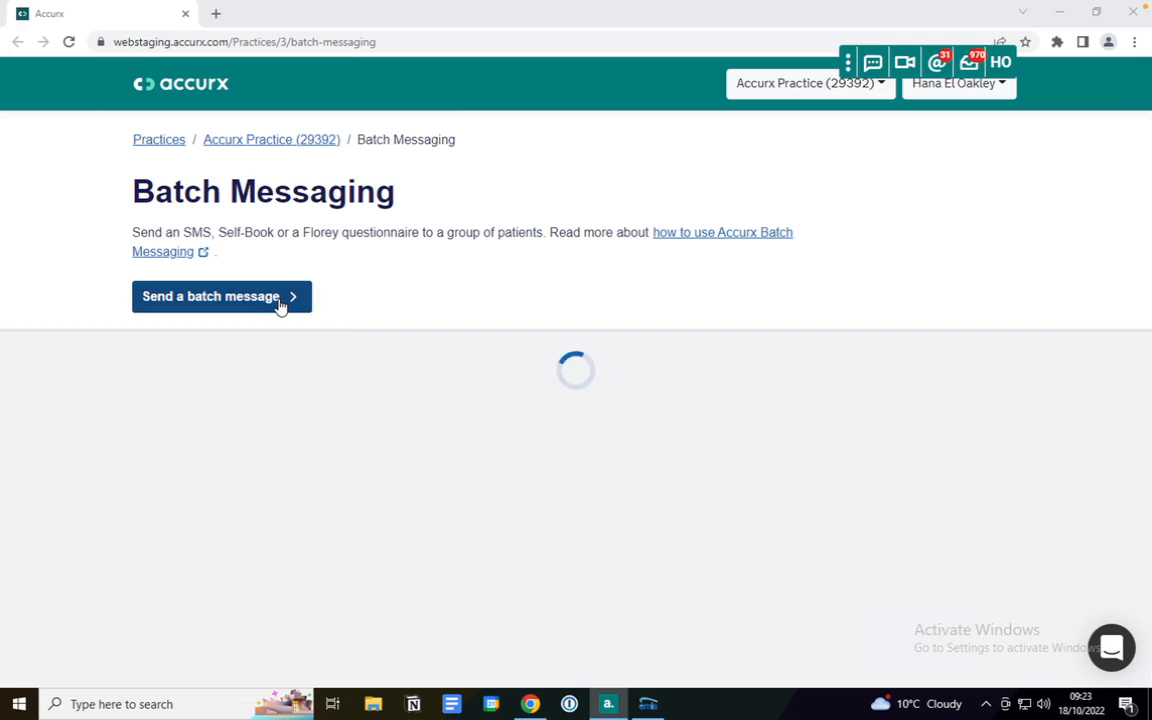
Begin a new batch message and bring up the batch type options, including SMS
left_click(221, 296)
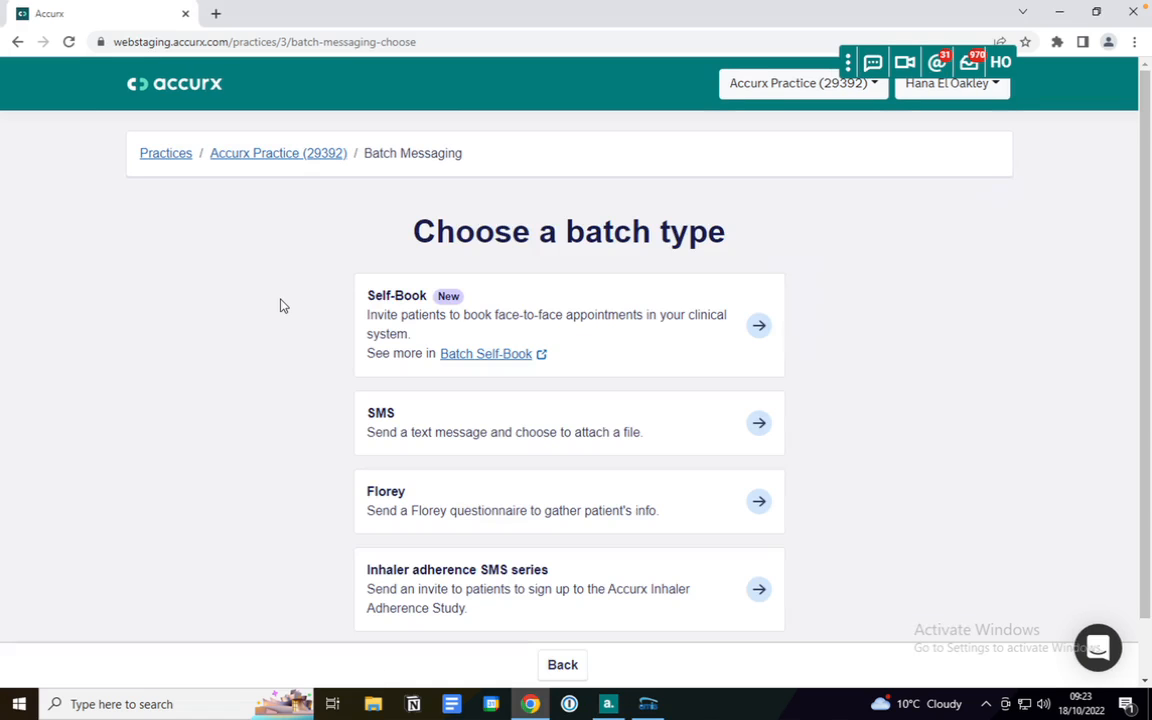
scroll("down", 3)
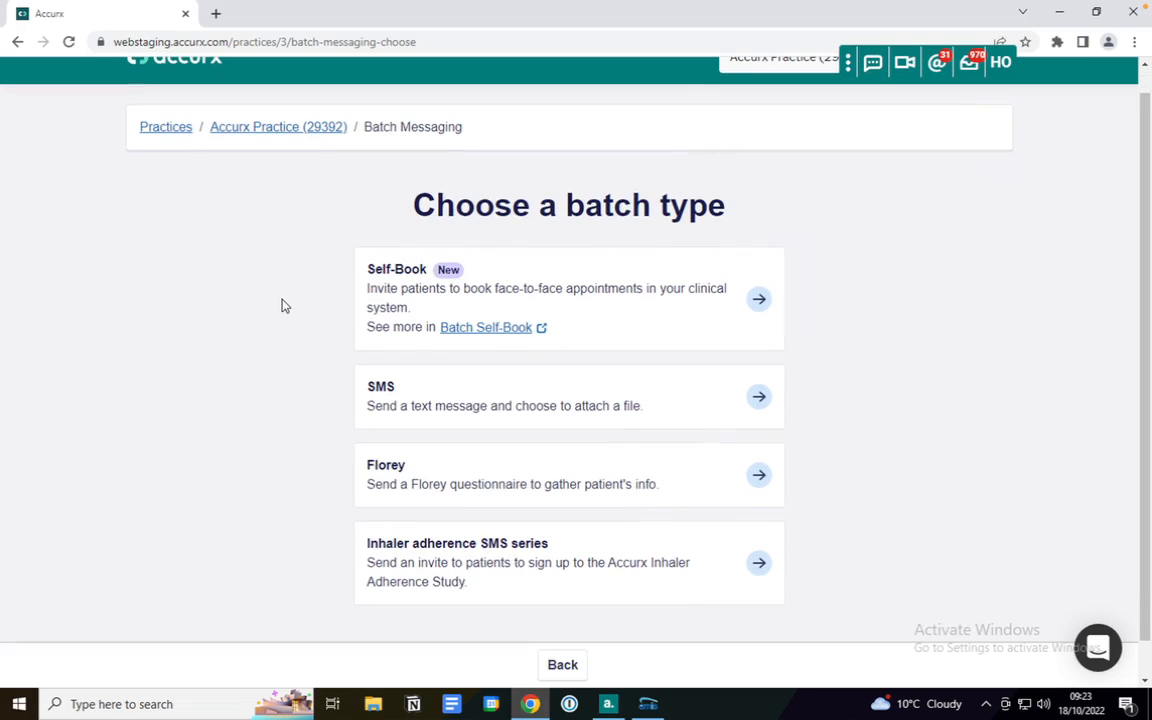
mouse_move(420, 388)
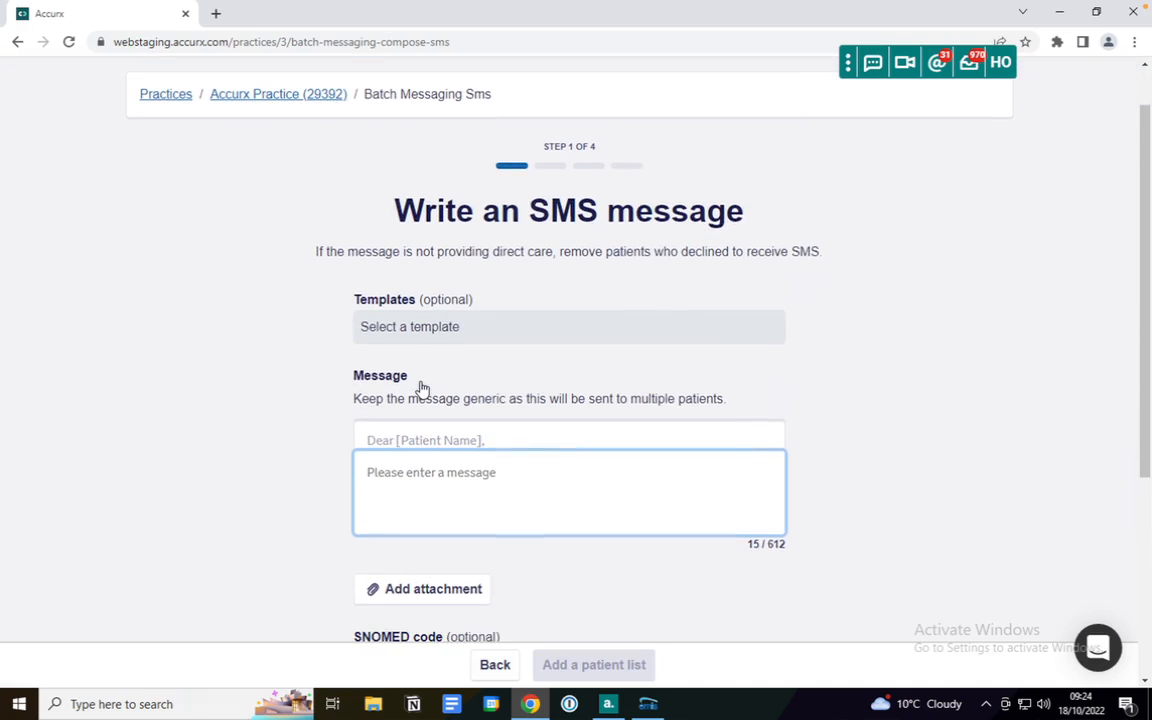
Apply the Admin 'Opening Hours' template: 'Our opening hours have changed to 9am-3pm.'
left_click(568, 326)
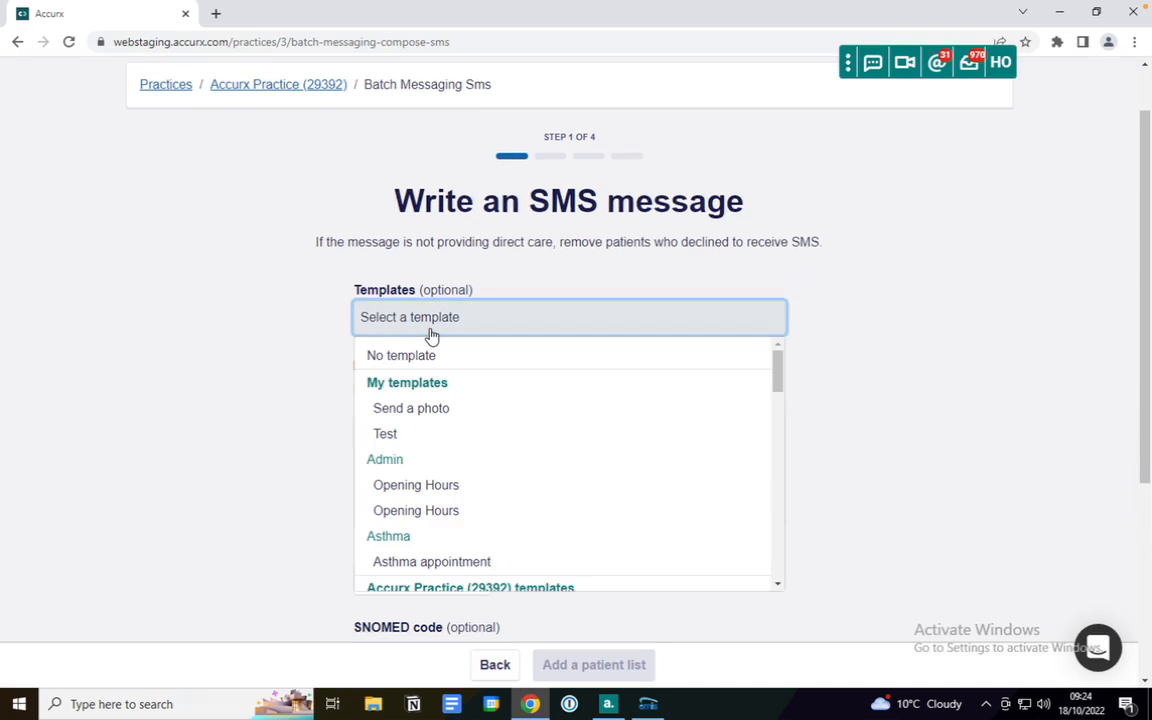
scroll("down", 3)
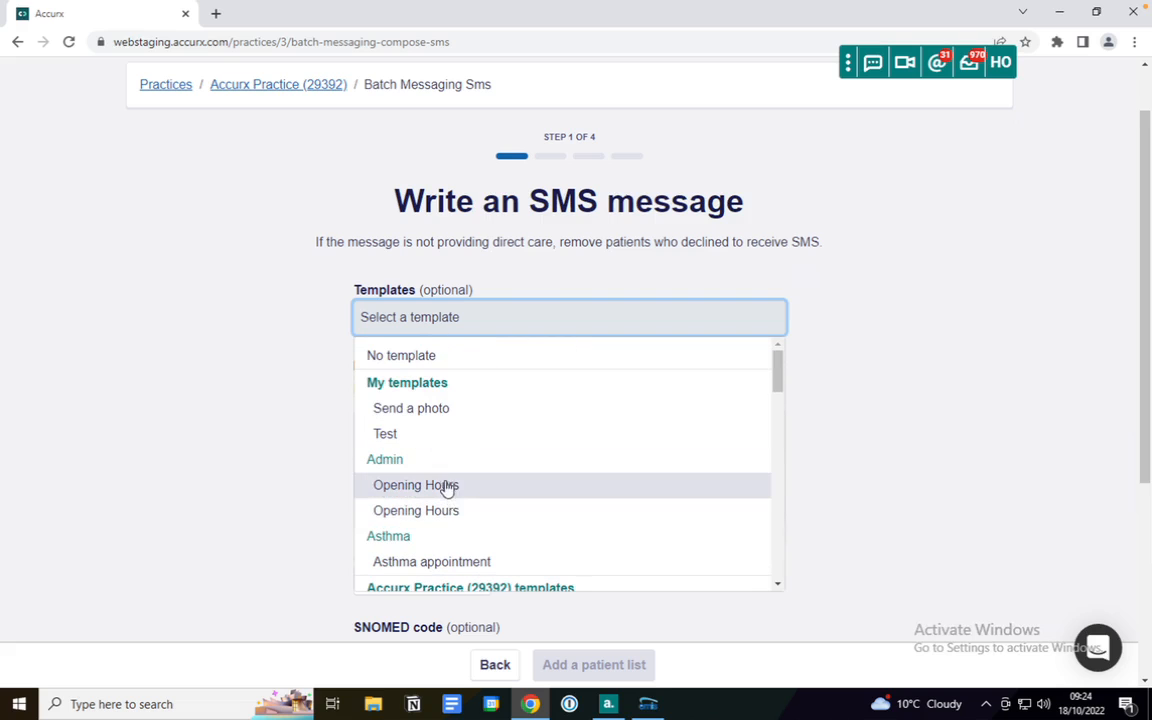
left_click(415, 485)
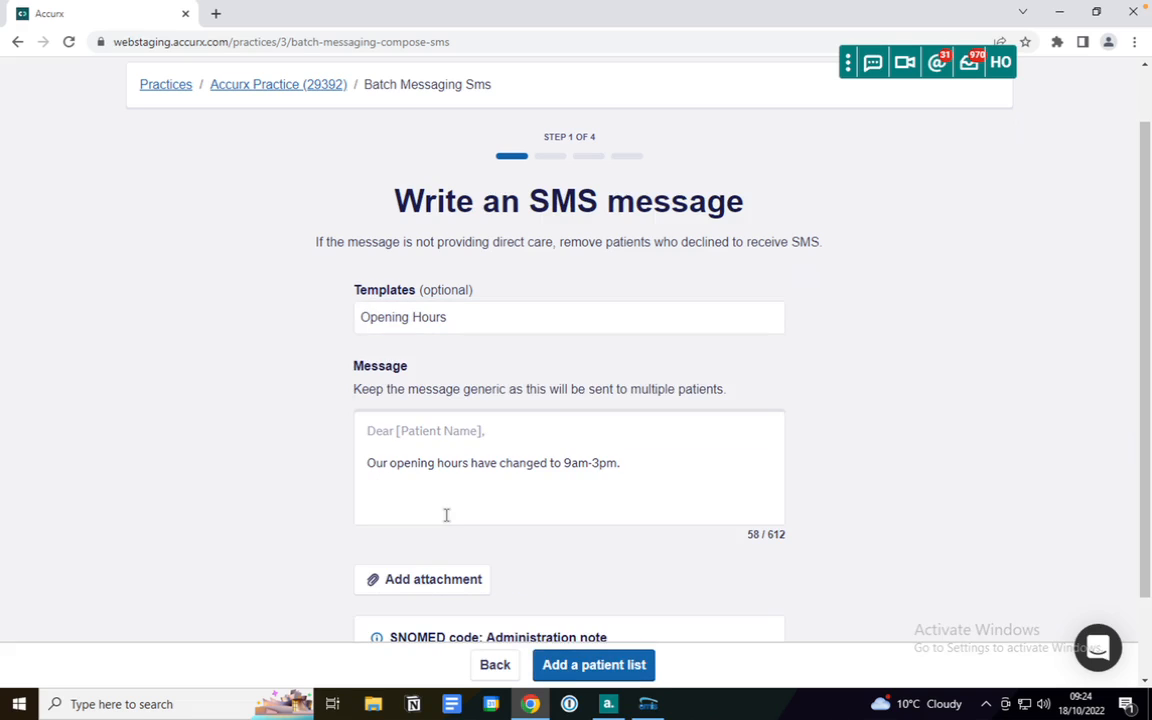
scroll("down", 3)
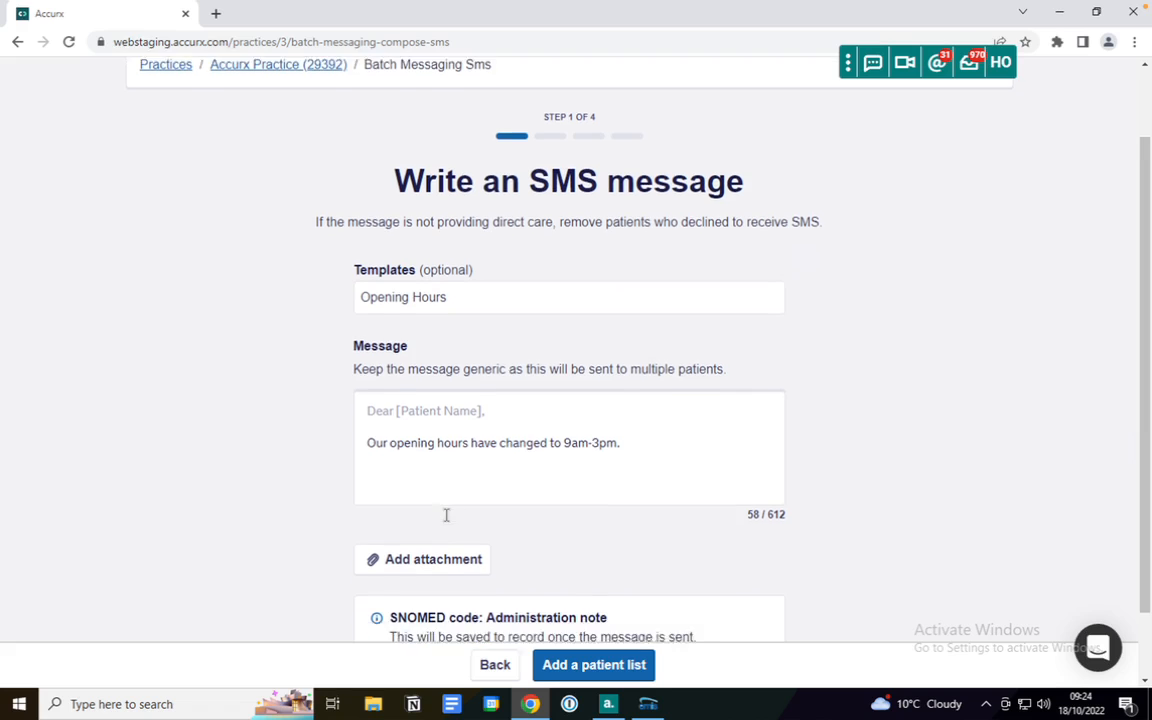
scroll("down", 3)
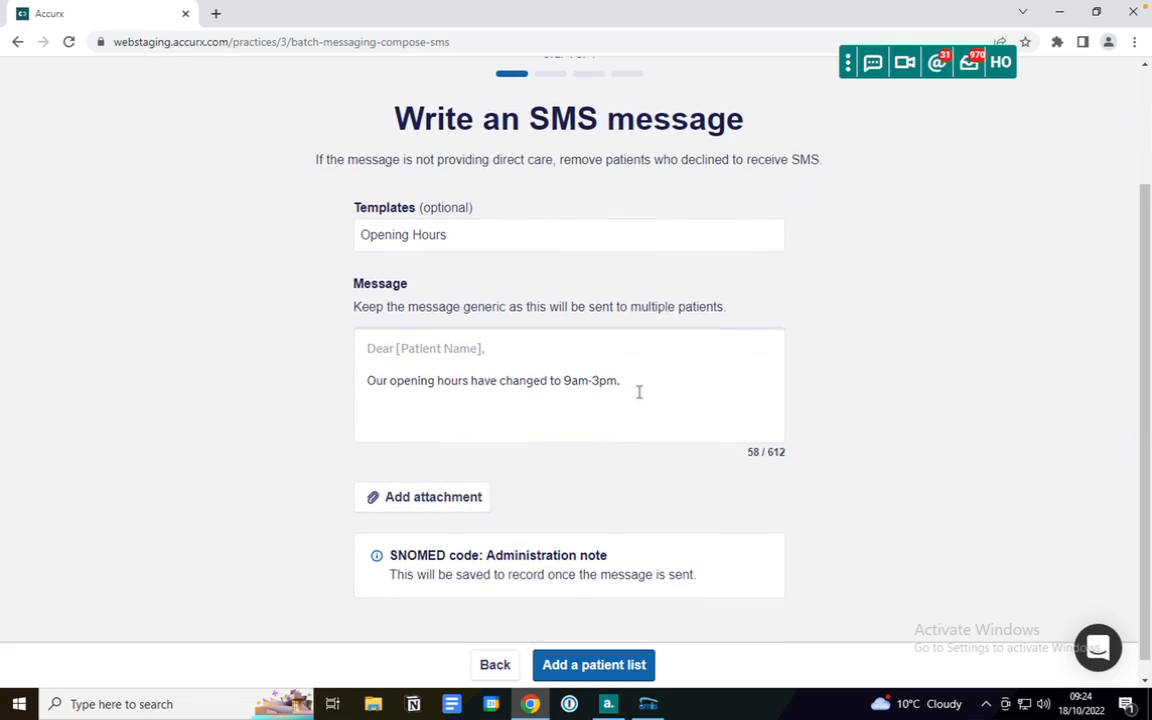
left_click(639, 392)
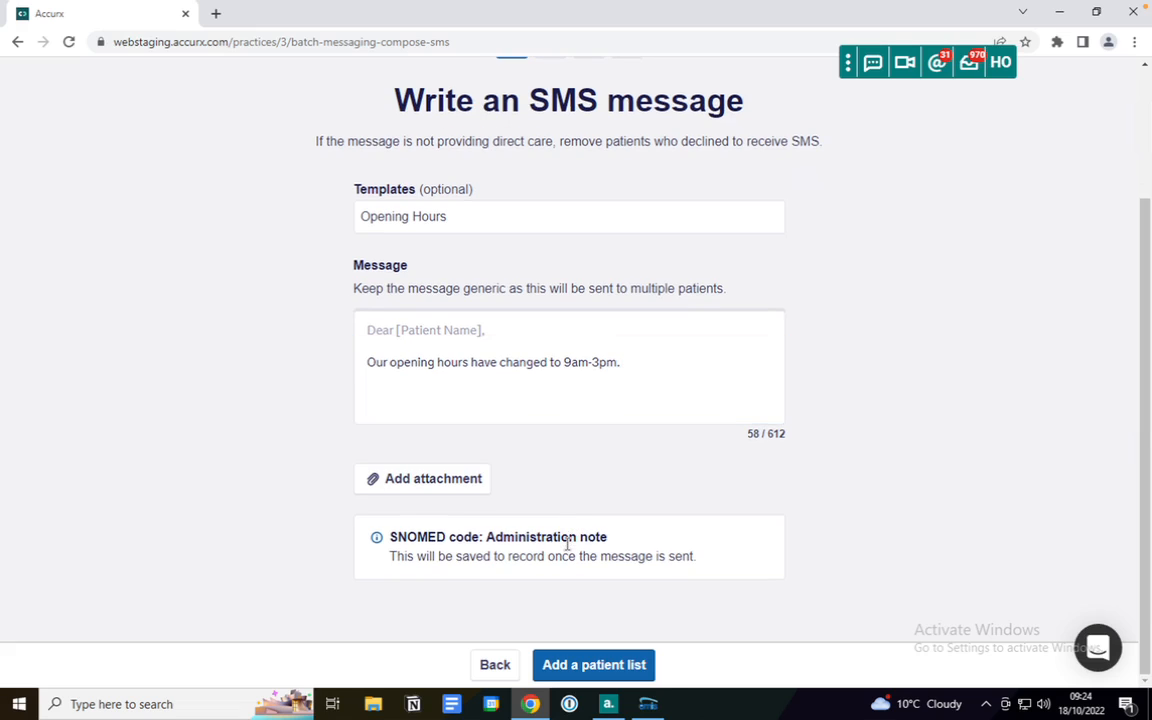
mouse_move(572, 491)
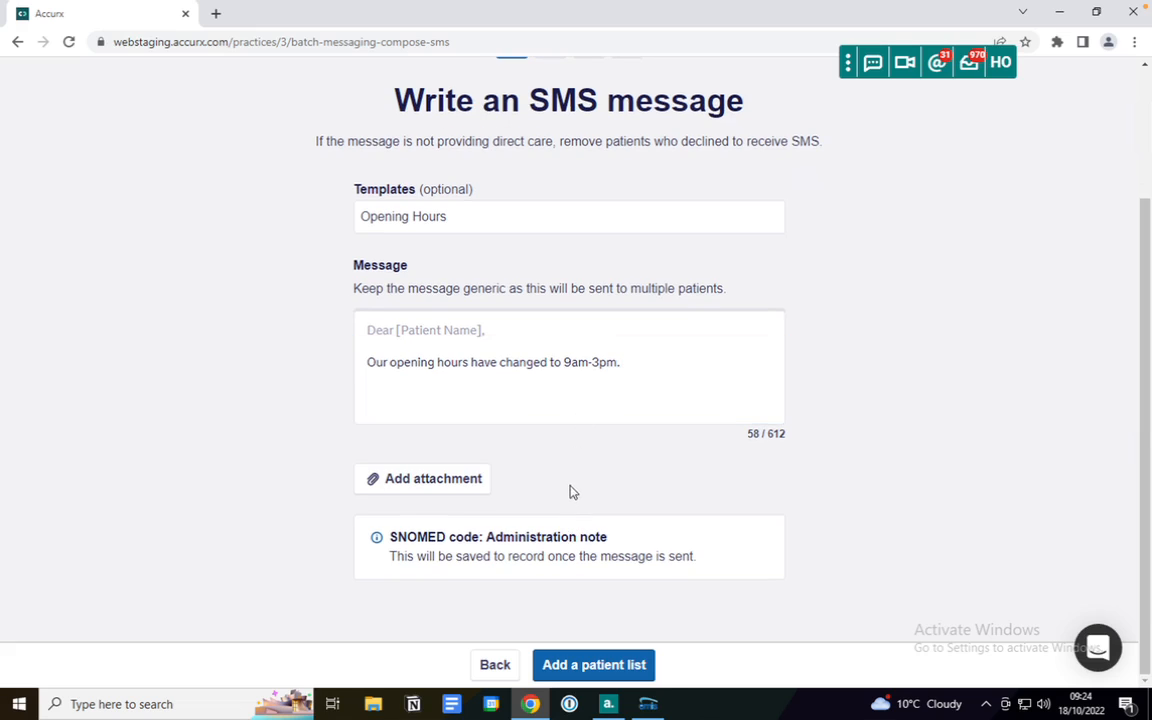
mouse_move(567, 544)
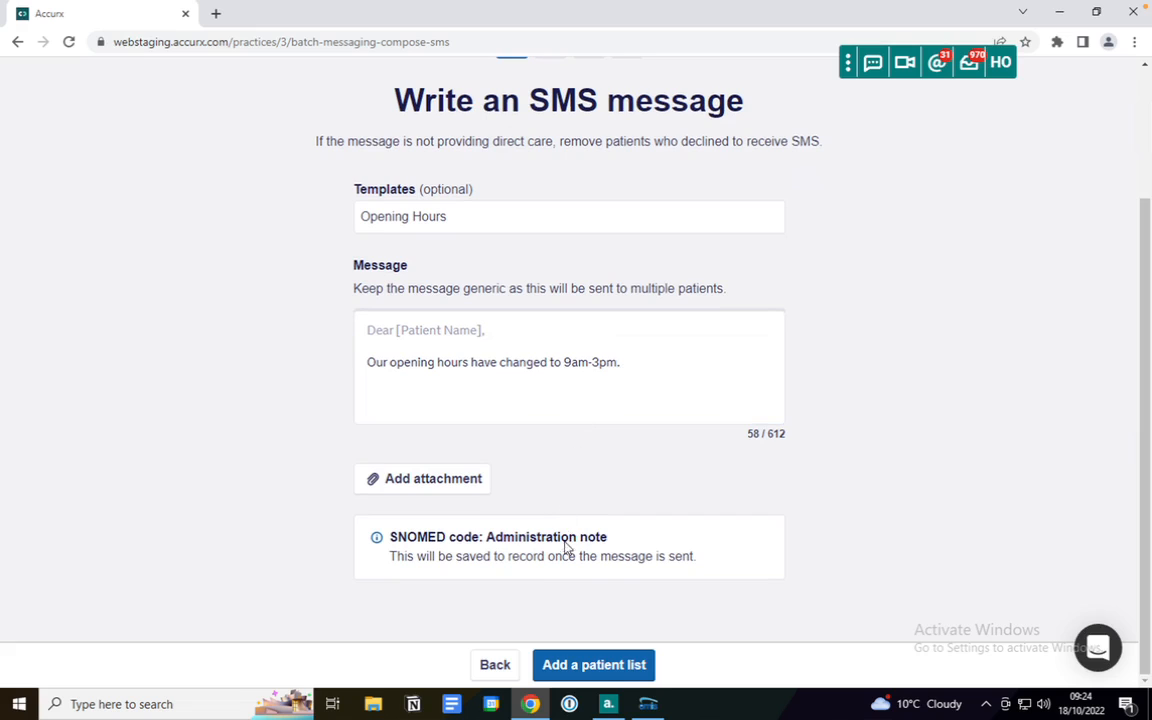
Upload the Batch demo_SystmOne CSV, giving 8 patients with 3 sendable
left_click(593, 664)
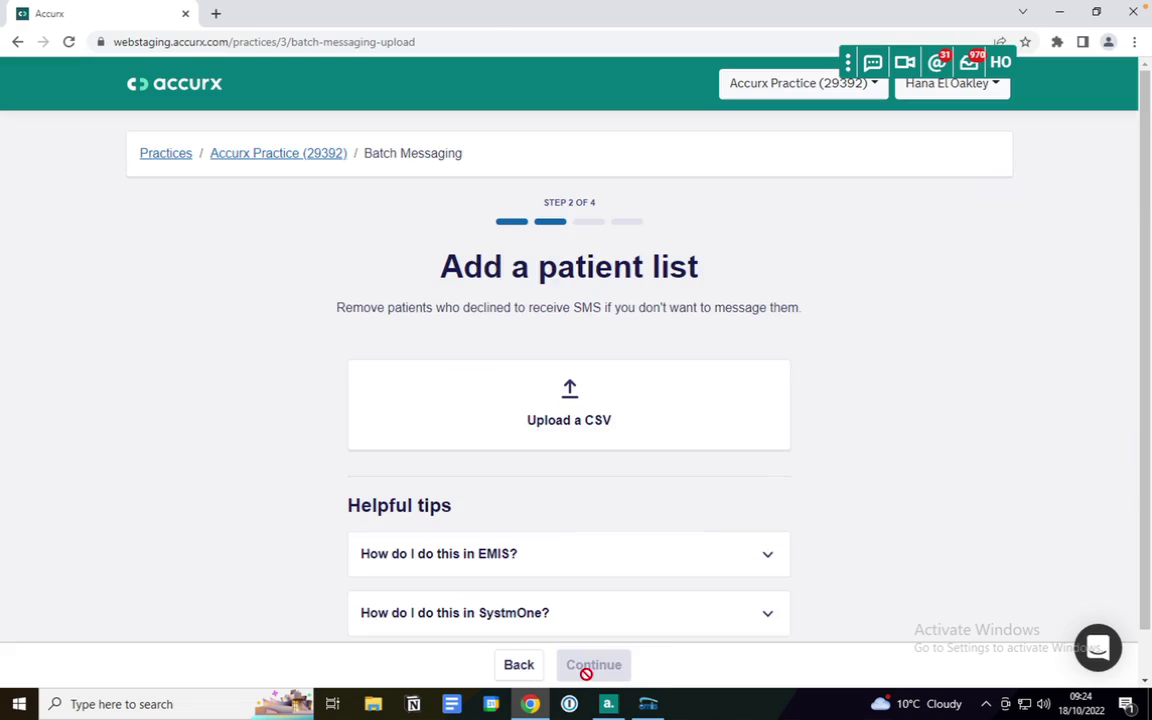
scroll("down", 3)
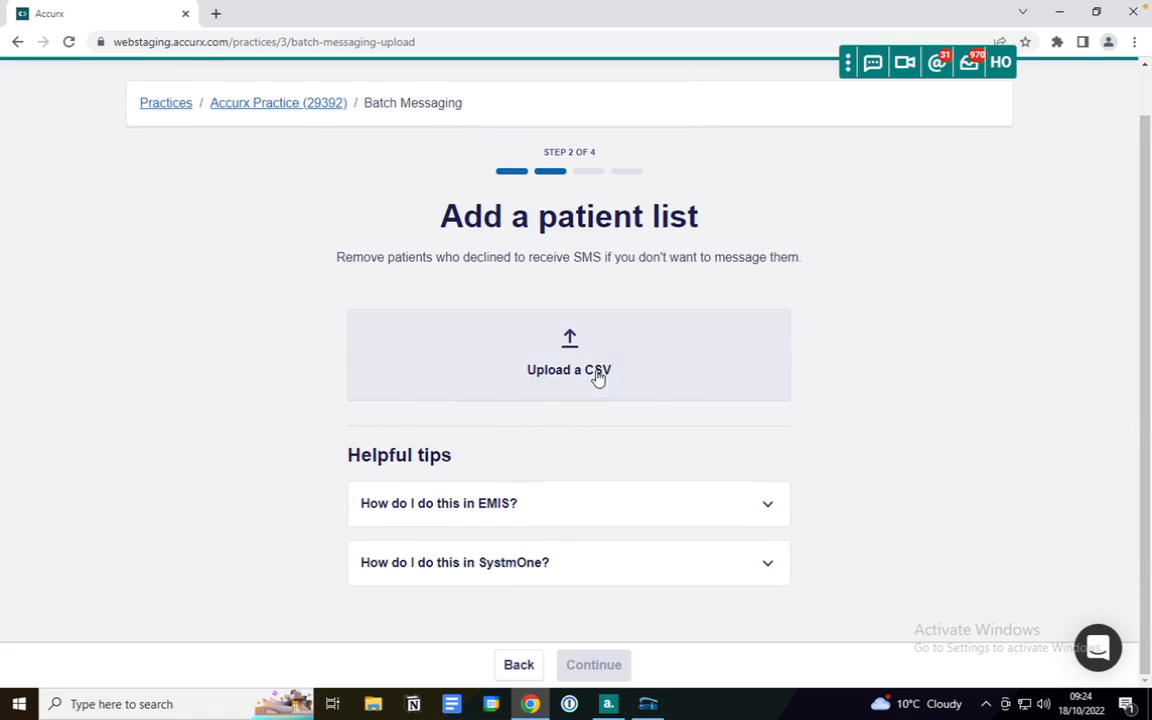
mouse_move(592, 502)
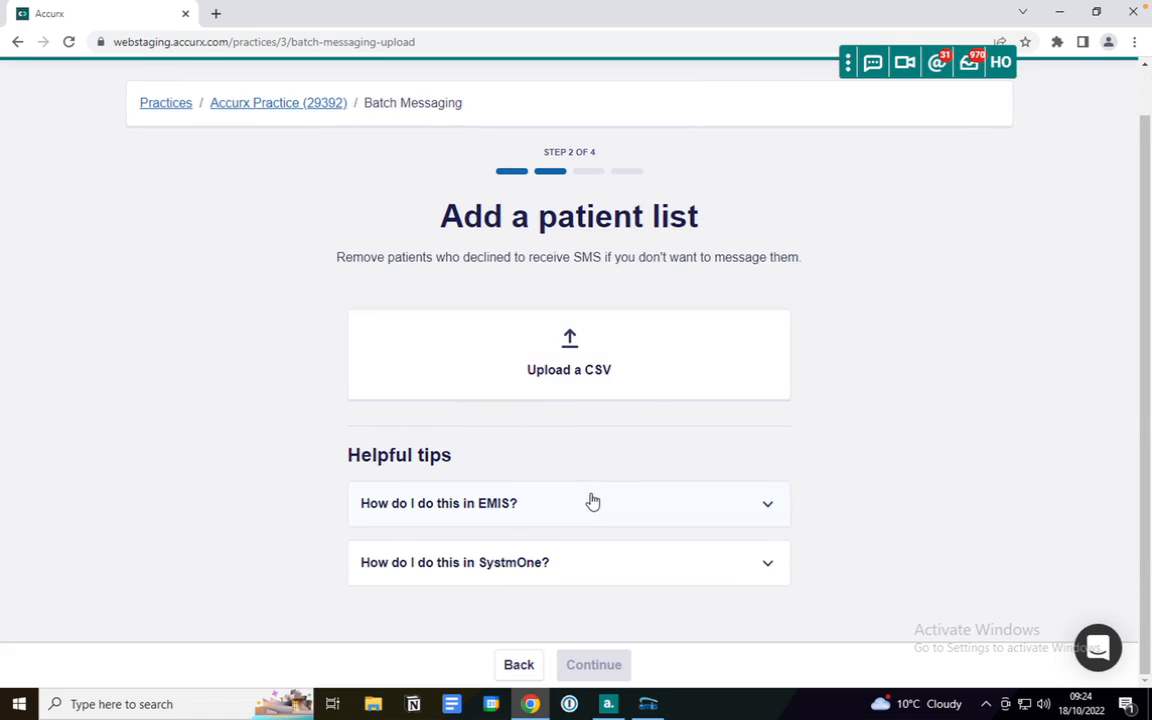
left_click(568, 504)
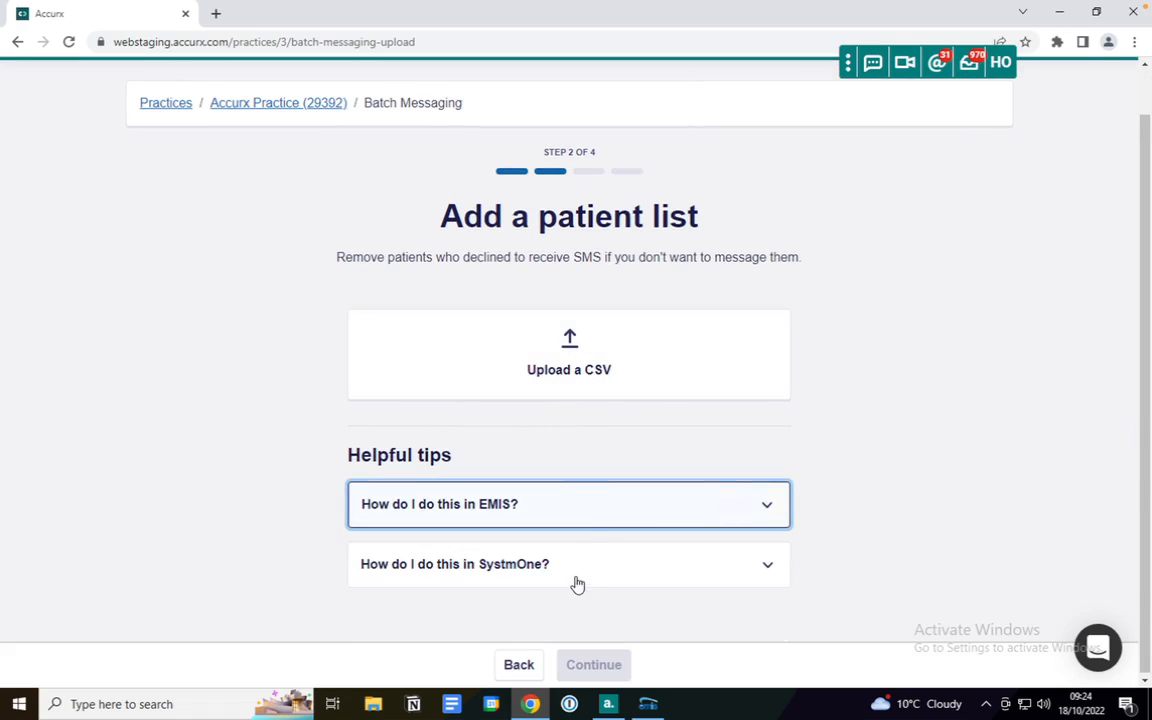
left_click(569, 355)
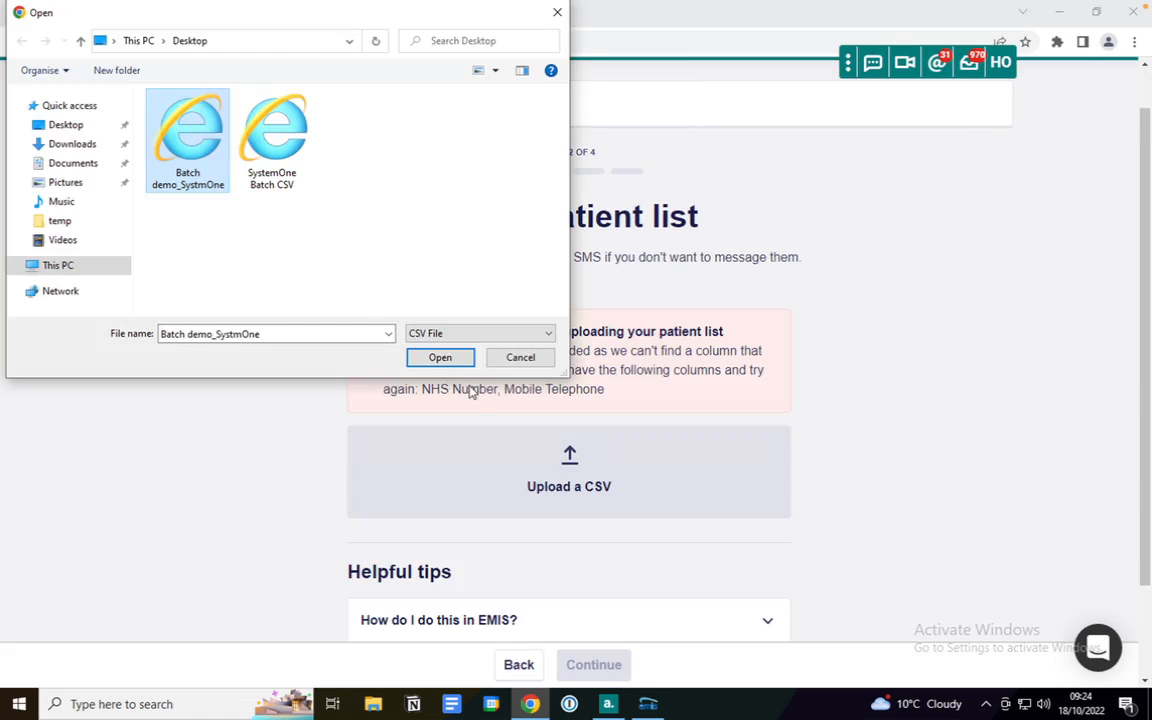
left_click(440, 357)
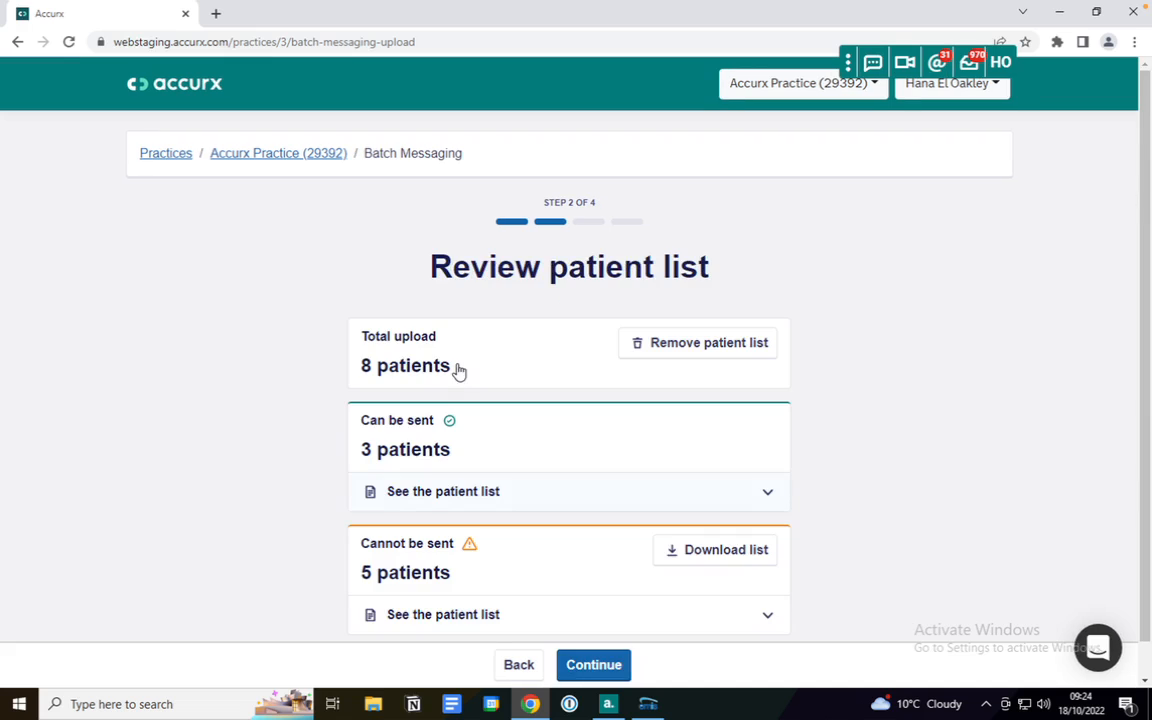
mouse_move(227, 378)
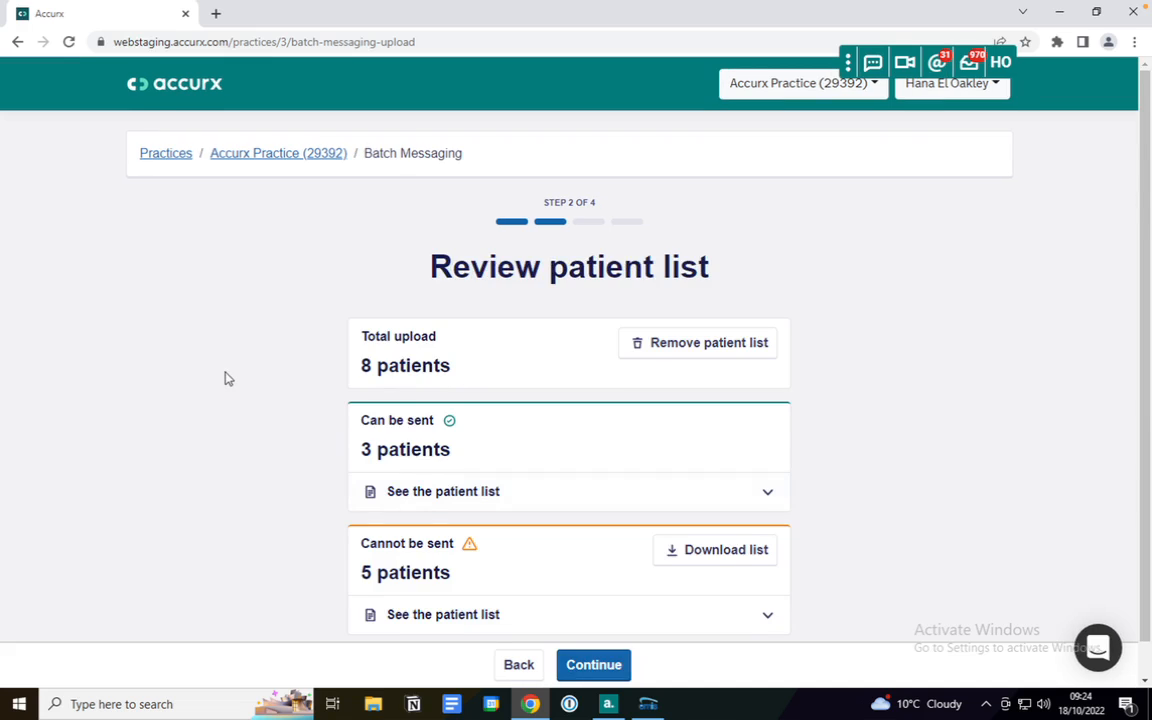
scroll("down", 3)
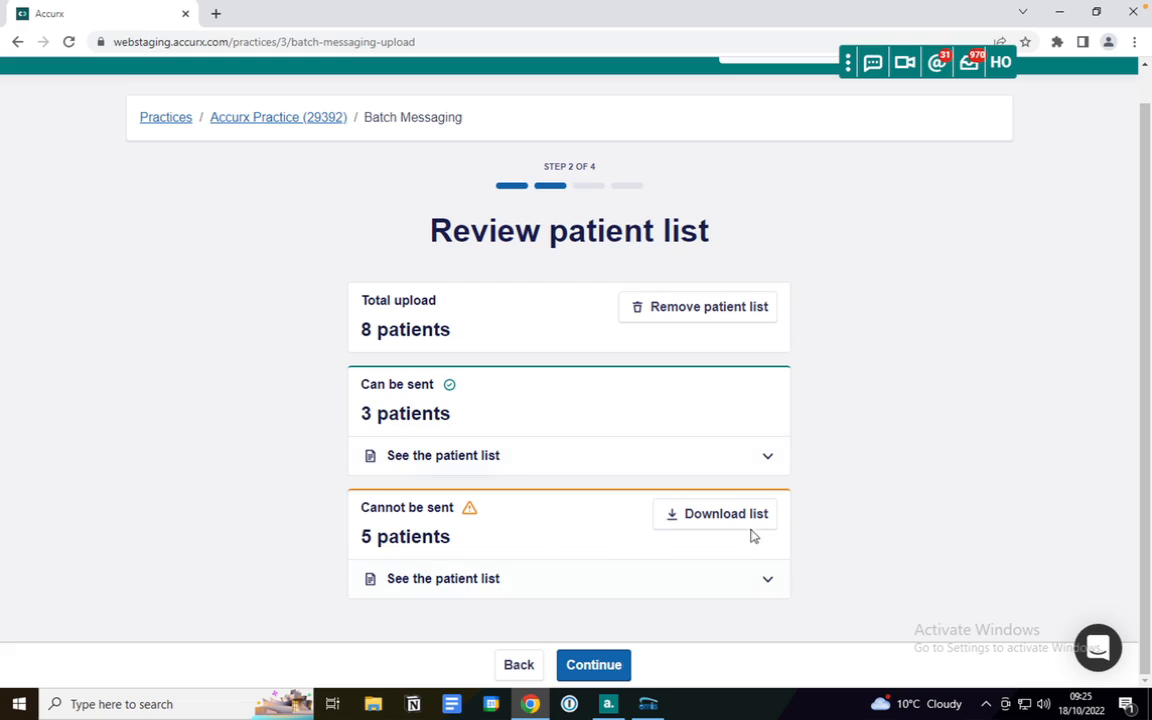
mouse_move(752, 586)
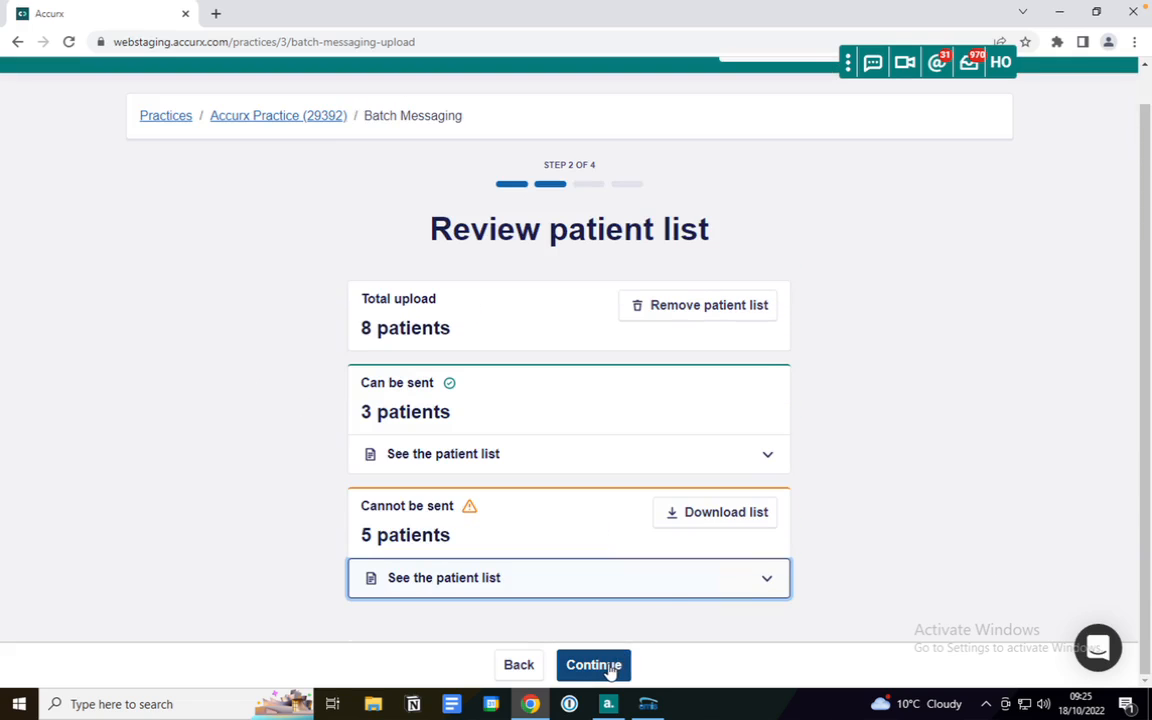
Set the send time to Now, leaving staggered sending switched off
left_click(593, 665)
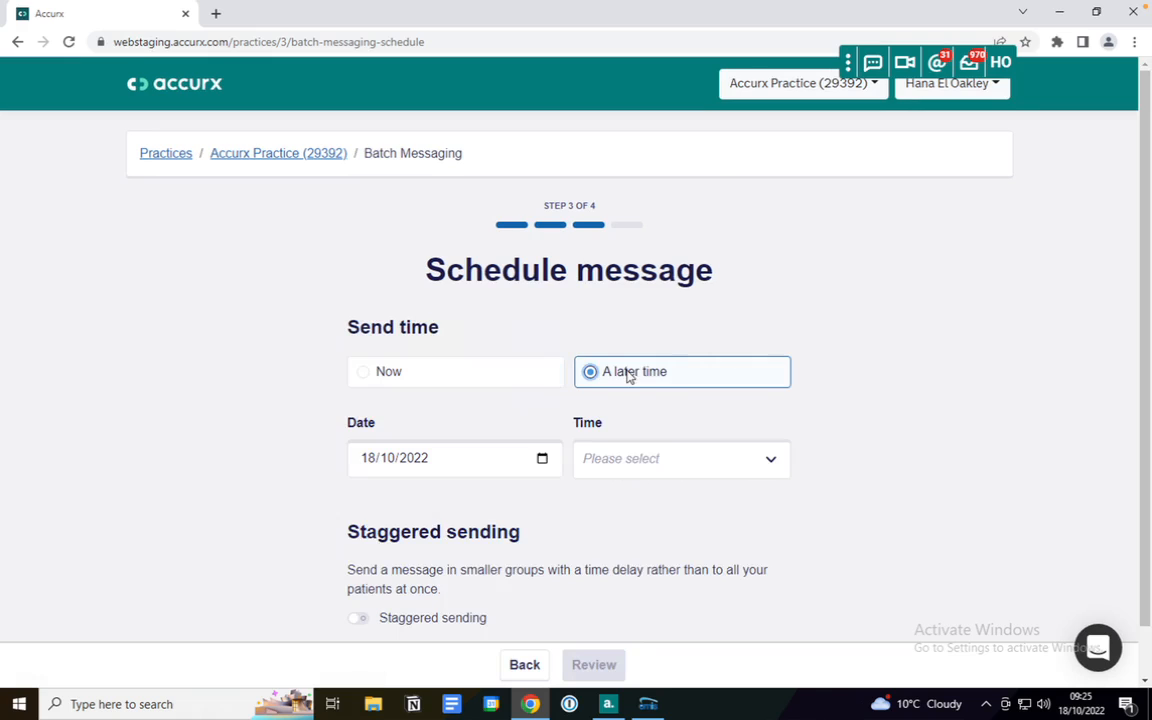
left_click(362, 371)
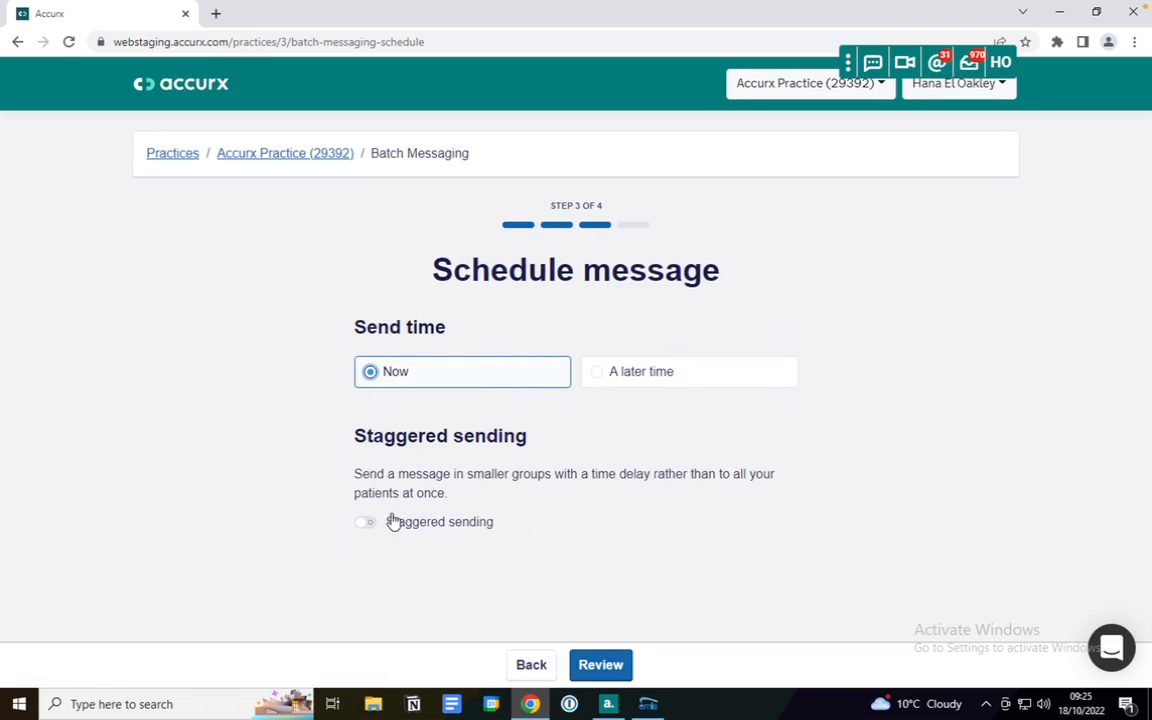
left_click(364, 521)
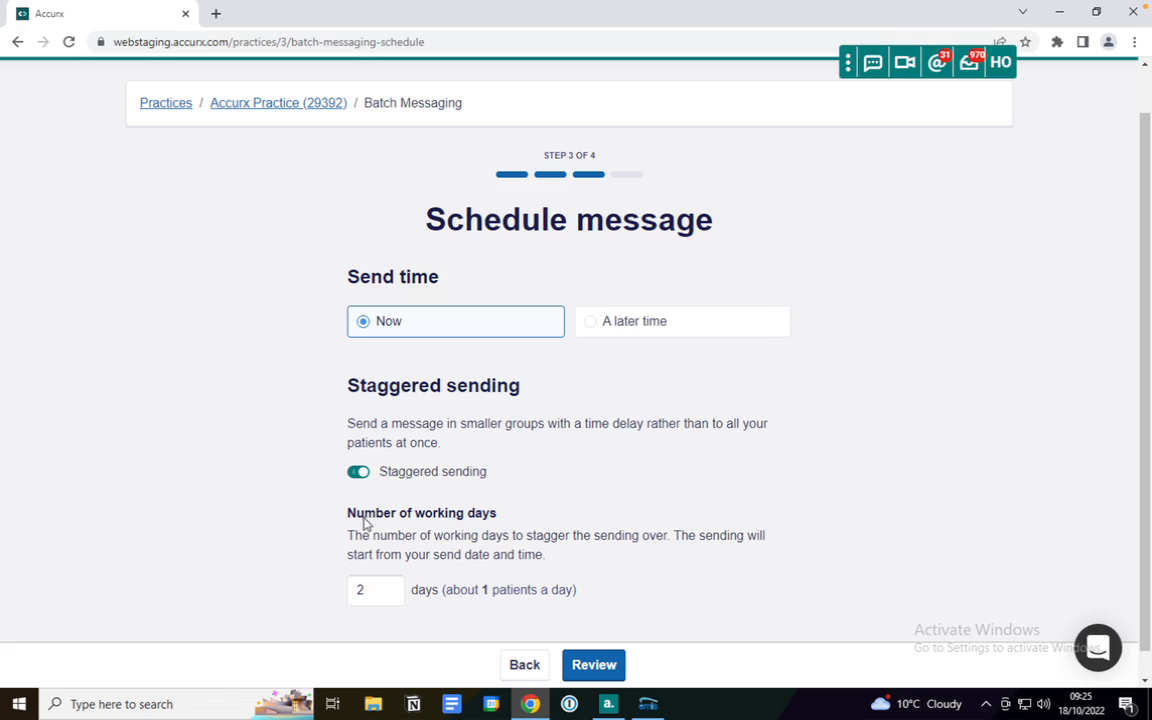
left_click(358, 471)
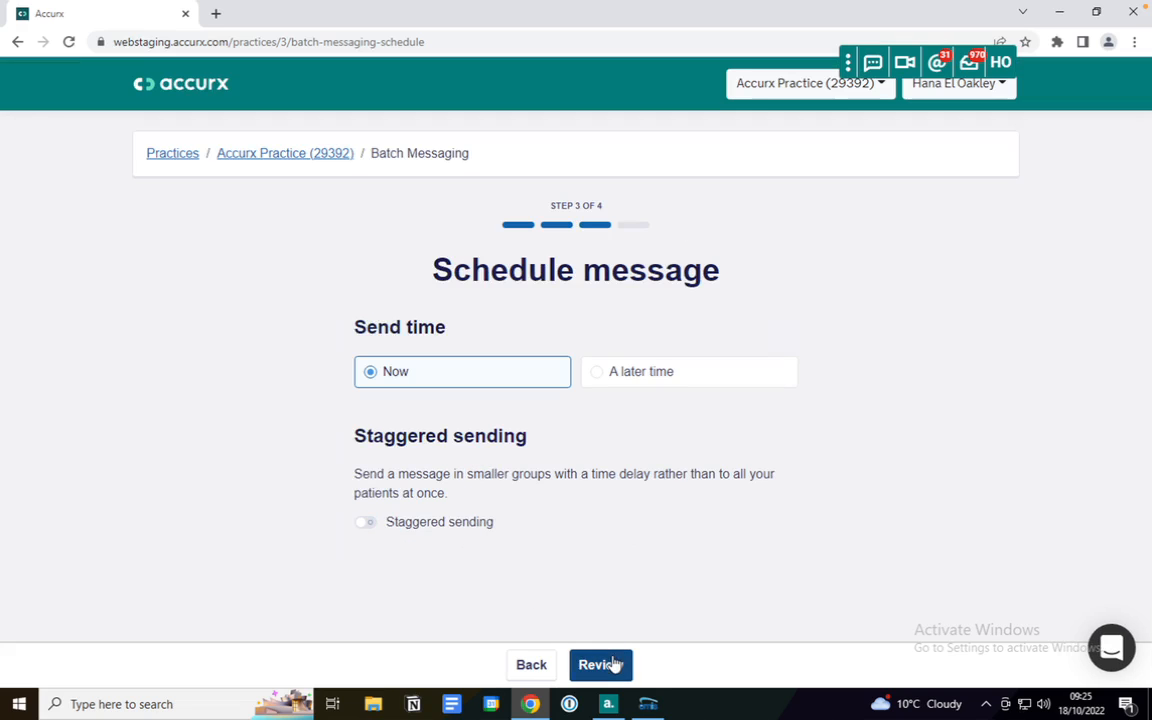
Open the Review step confirming the opening-hours SMS to 3 patients
left_click(601, 664)
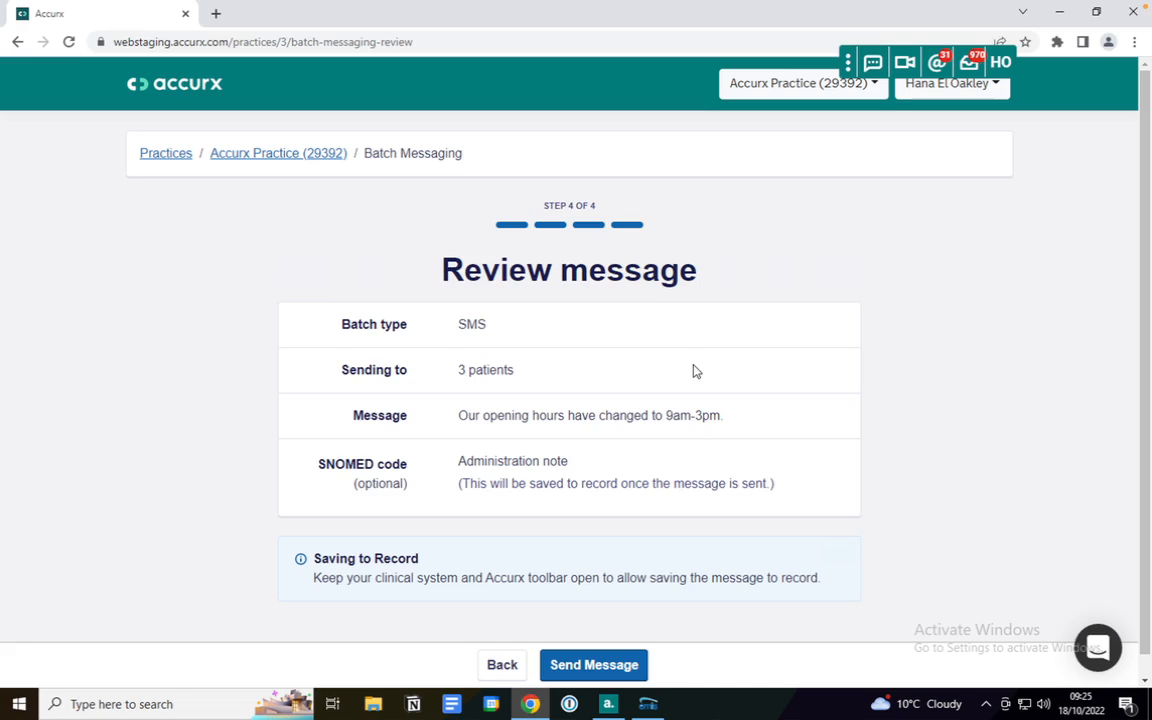
scroll("down", 3)
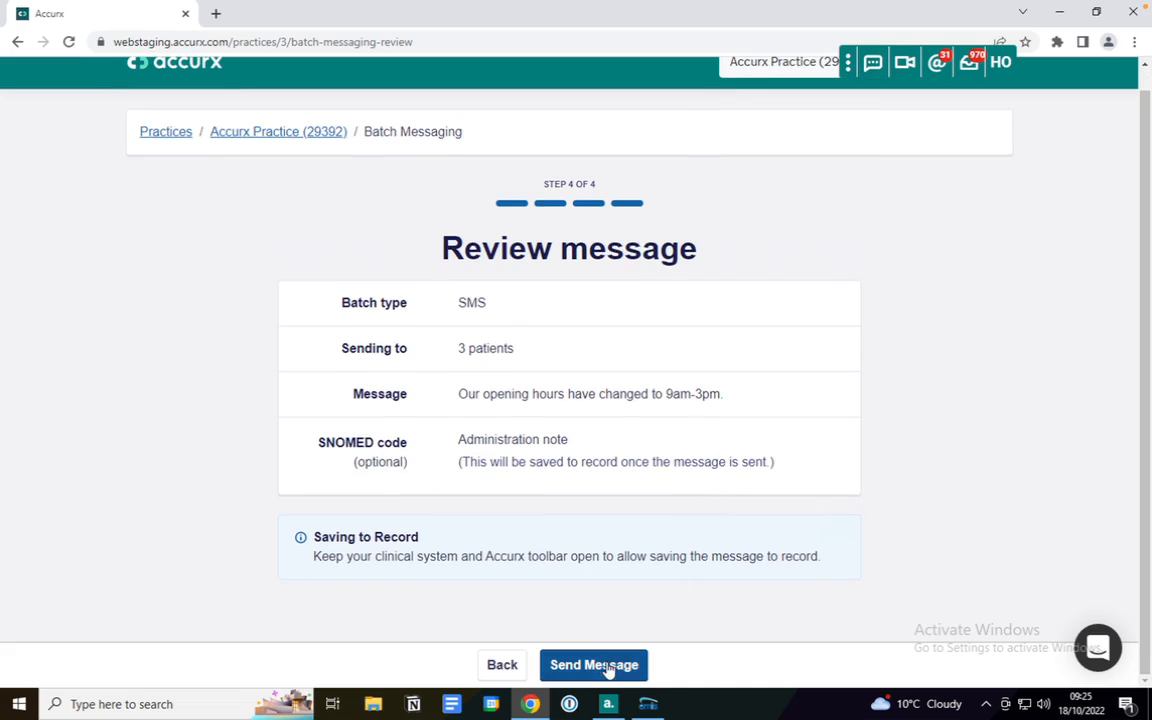
Send the opening-hours SMS batch to the 3 patients
left_click(593, 664)
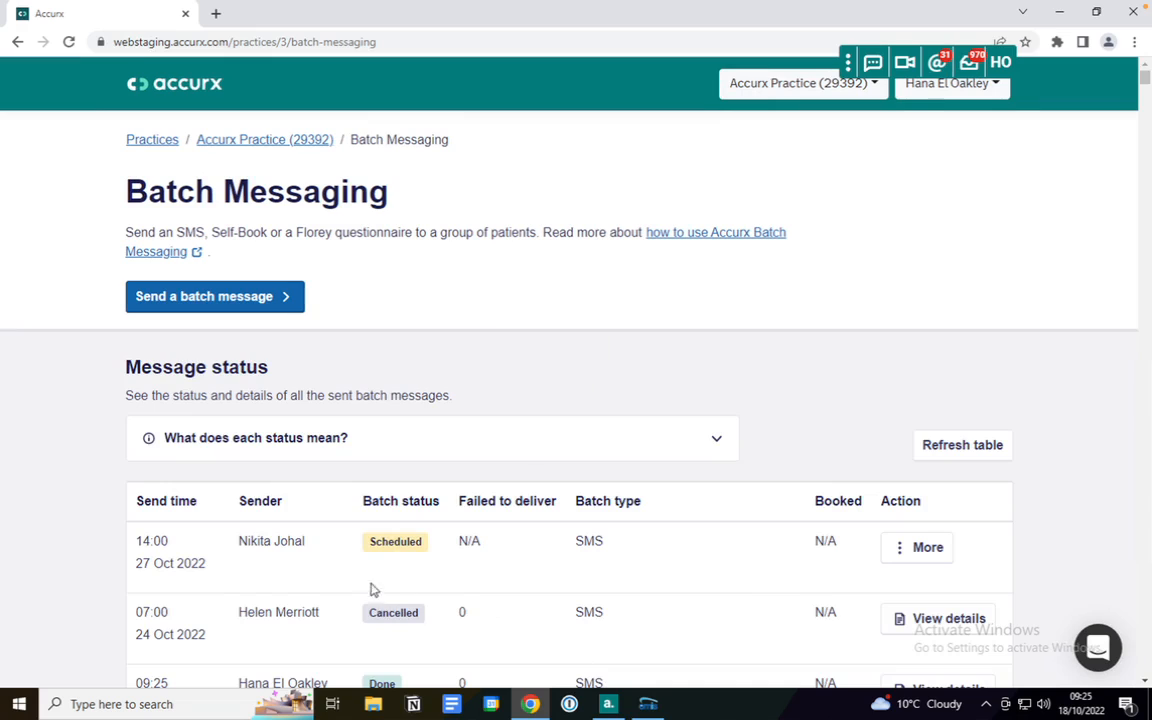
mouse_move(755, 531)
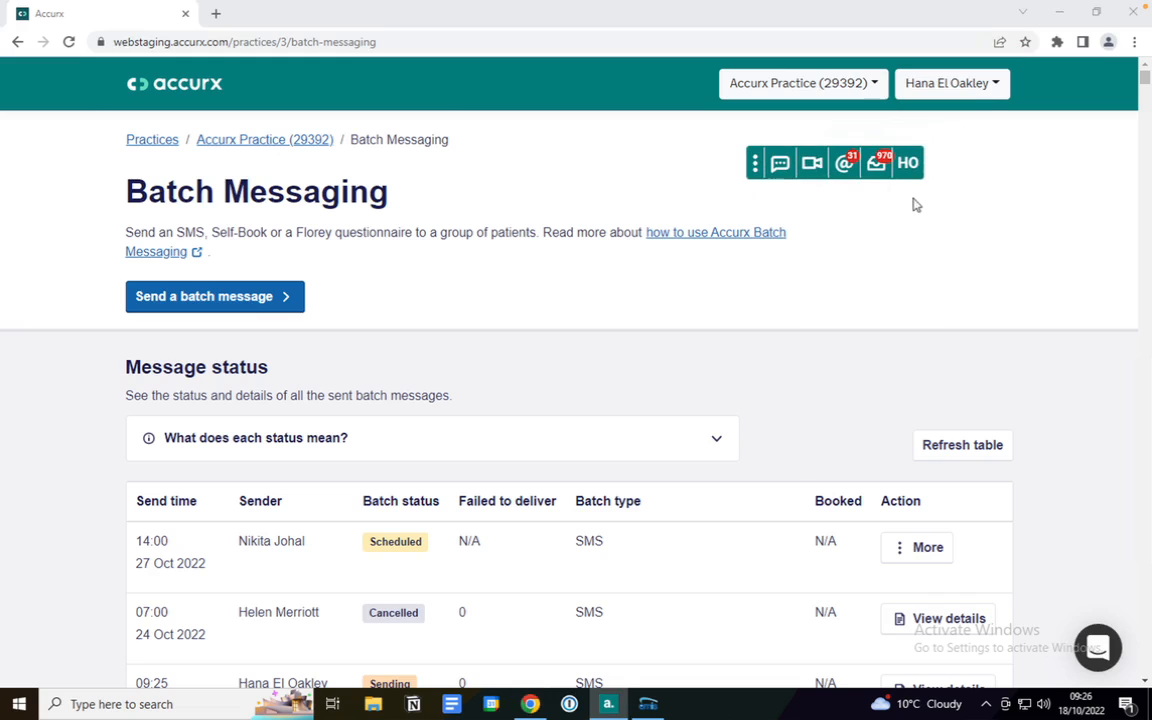
Open Manage Organisation from the HO account menu and scroll down to Appointment Reminders
left_click(907, 162)
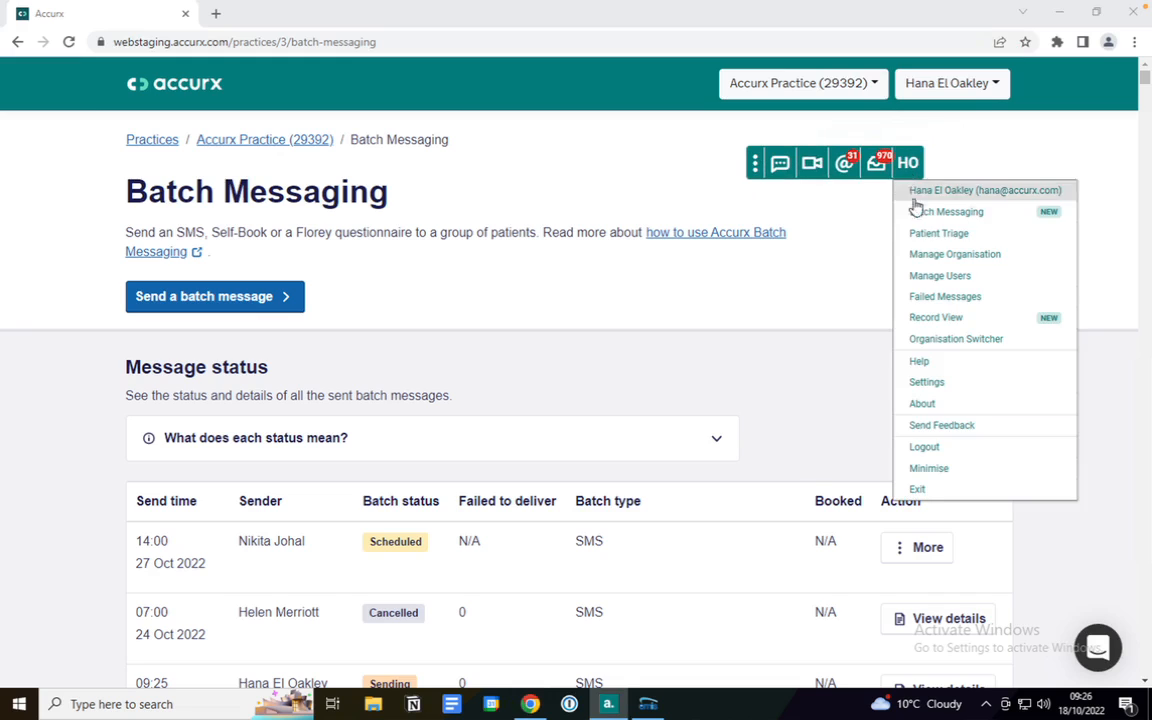
mouse_move(928, 258)
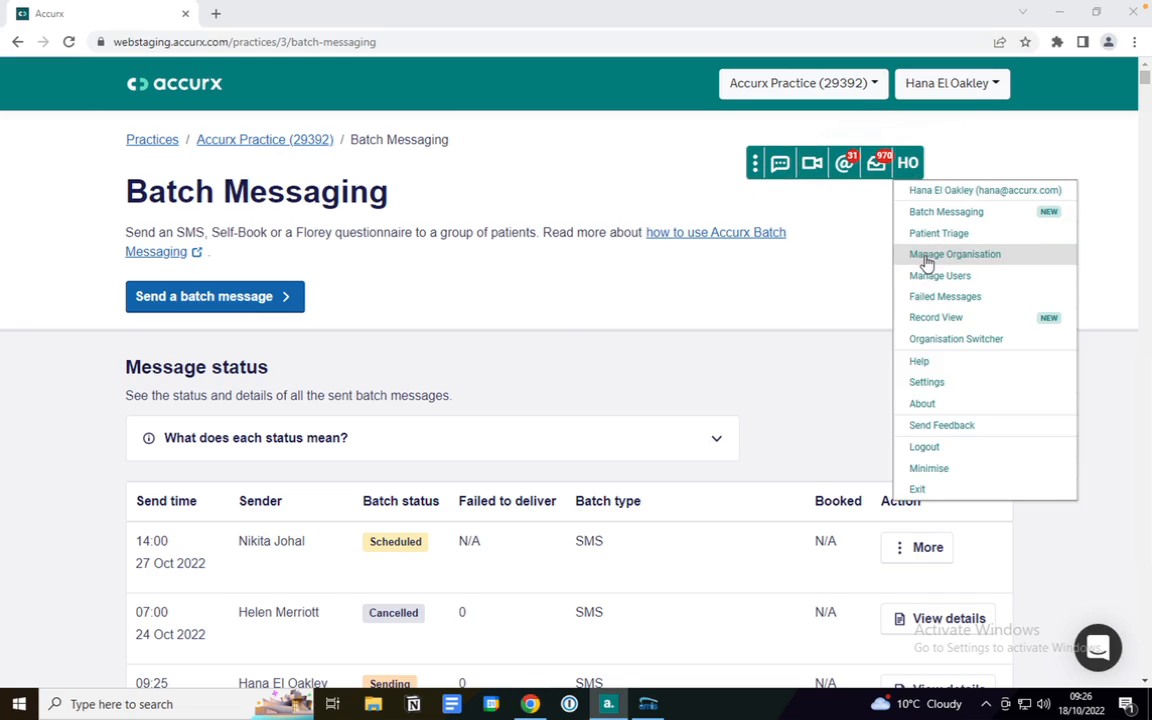
left_click(954, 253)
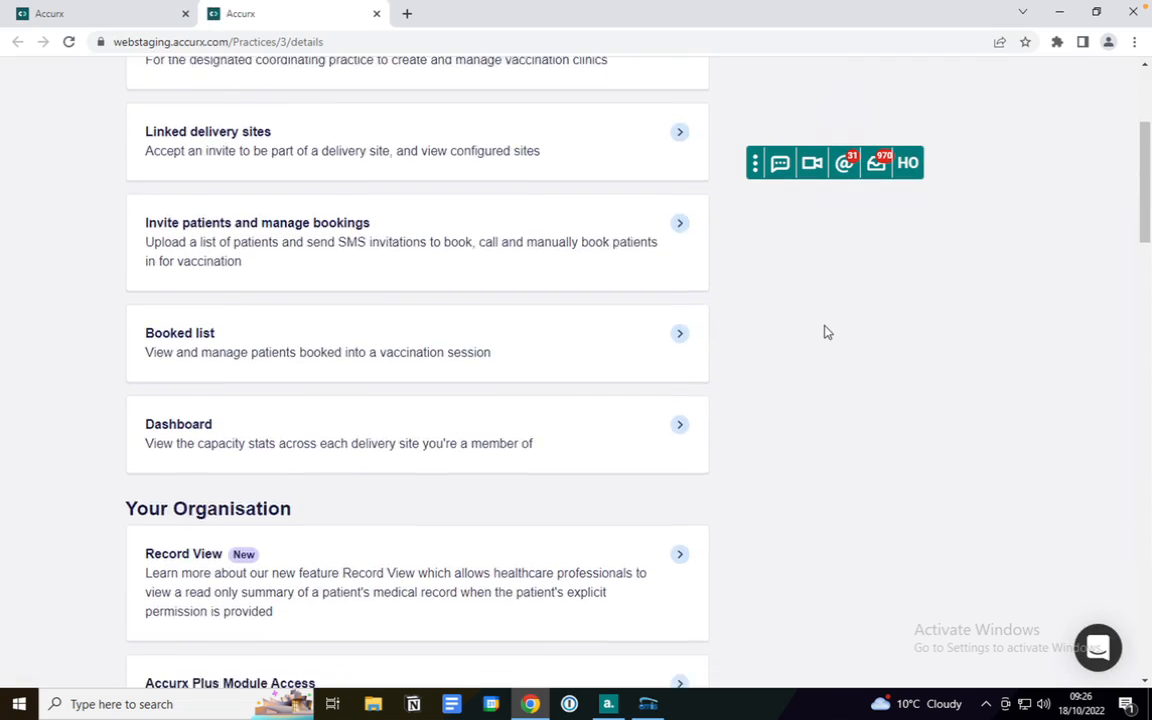
scroll("down", 3)
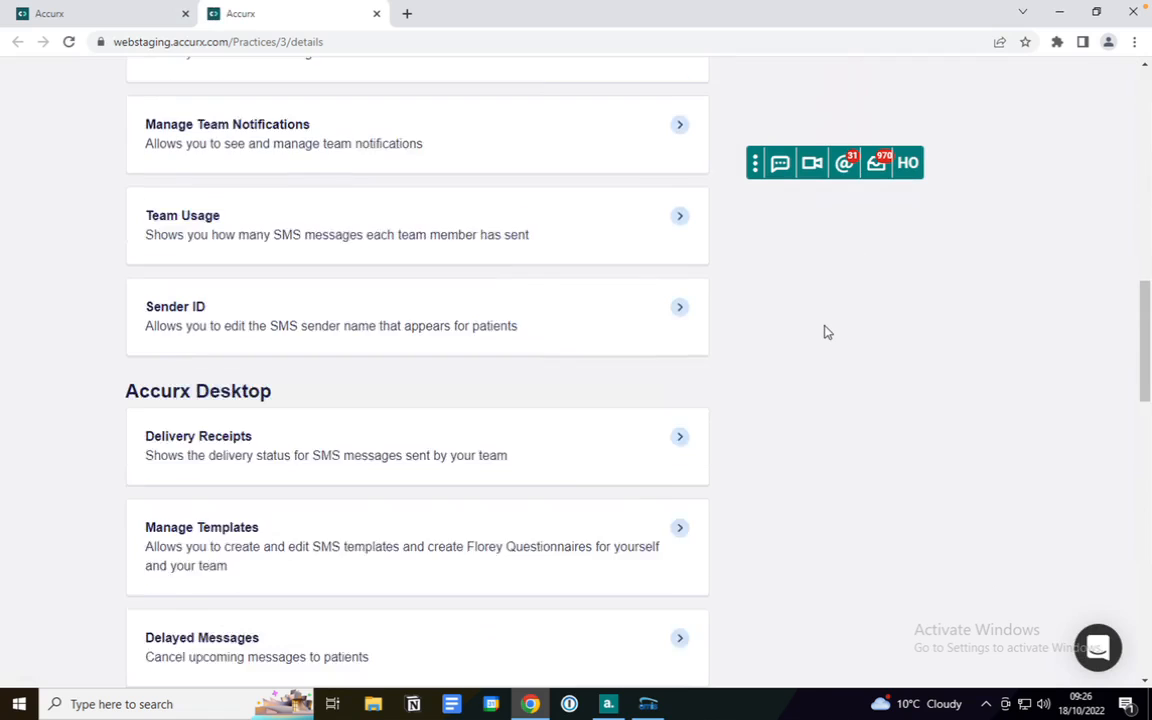
scroll("down", 3)
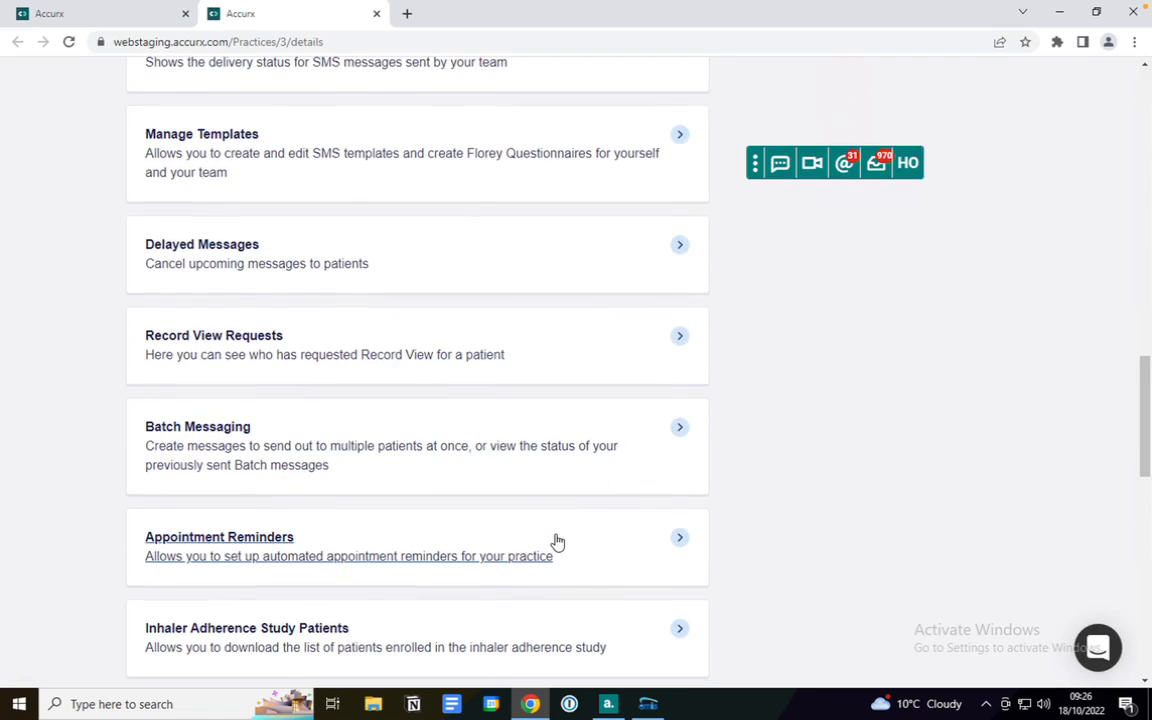
Open Appointment Reminders and browse Default, 2a Fasting Bloods and GP Routine Telephone
left_click(219, 537)
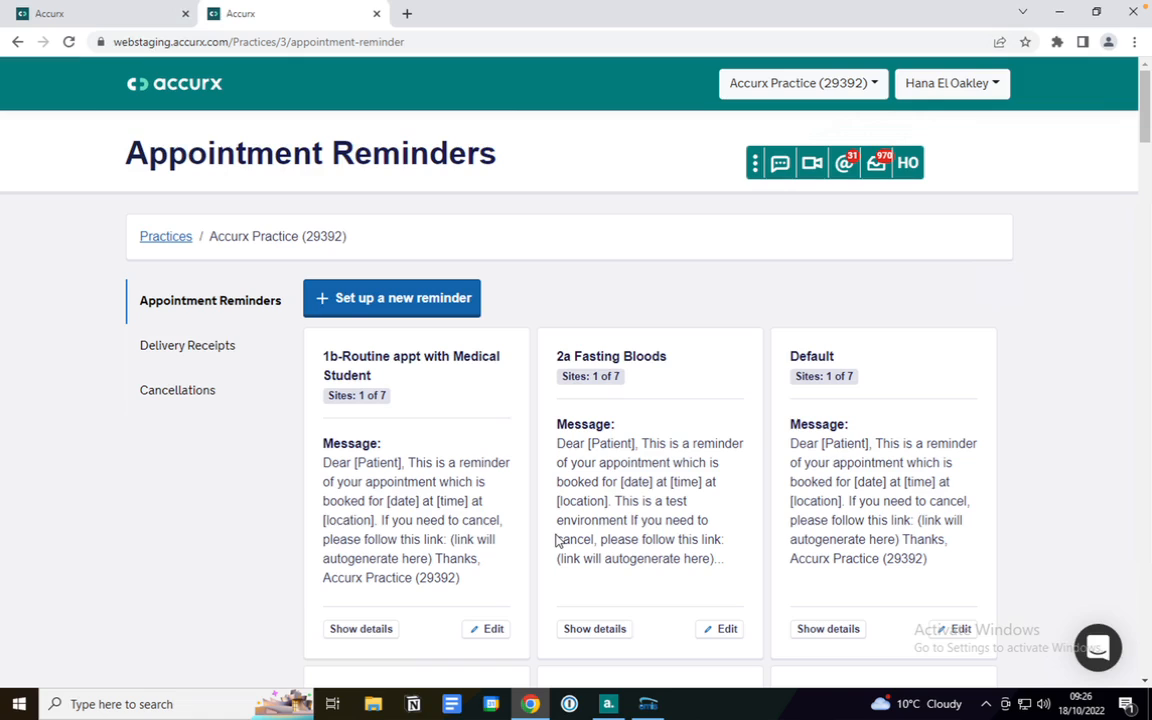
scroll("down", 3)
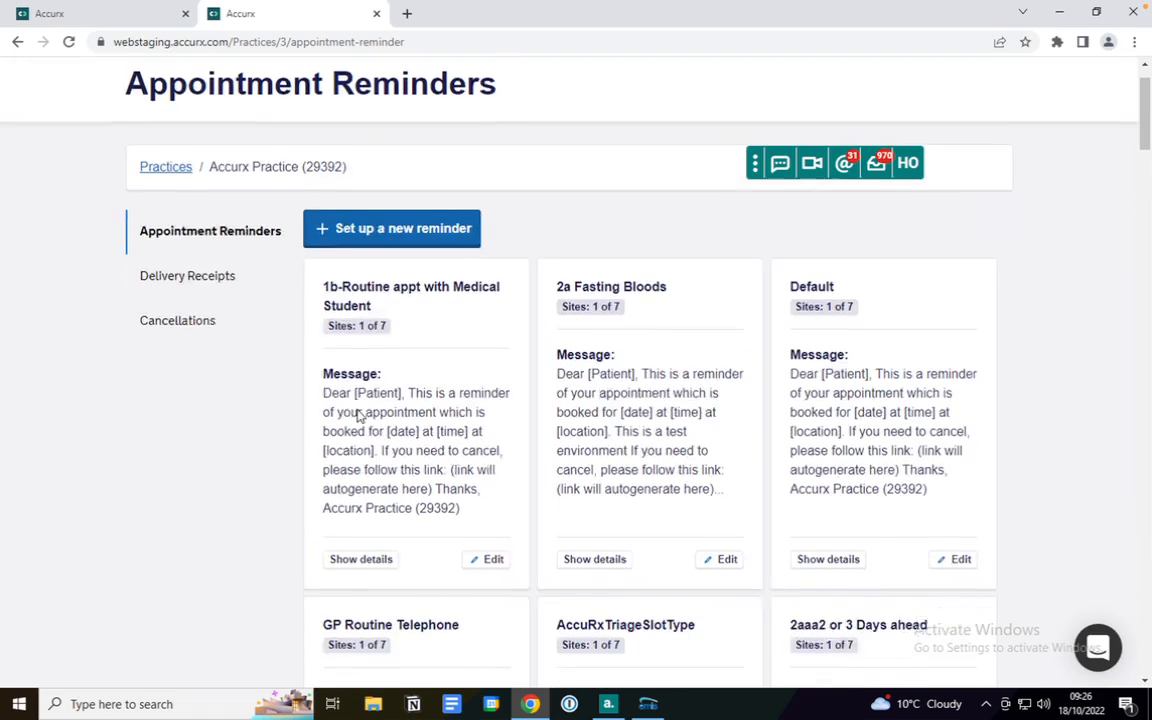
scroll("down", 3)
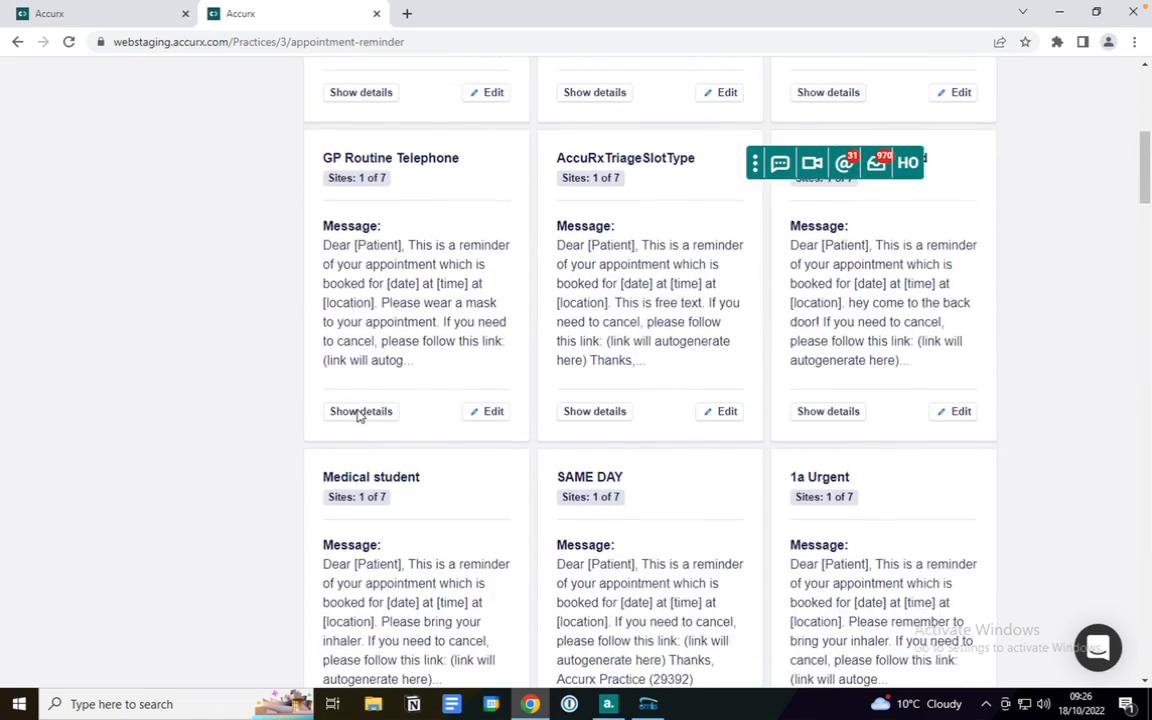
scroll("up", 3)
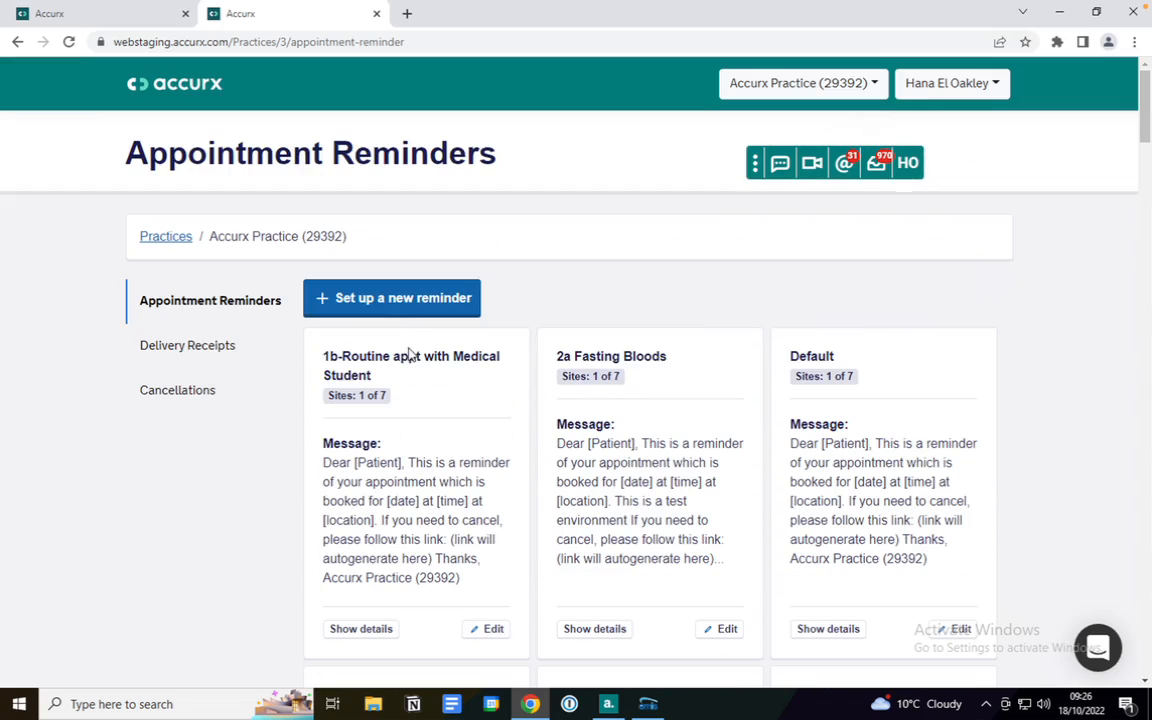
left_click(391, 298)
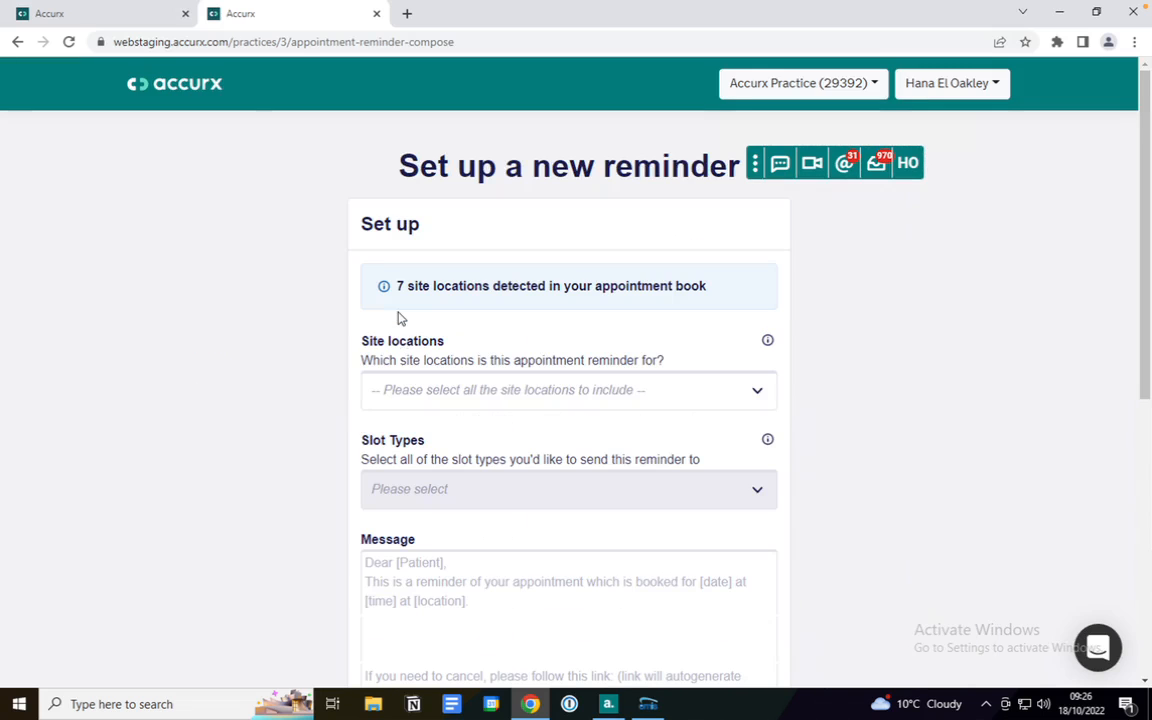
left_click(568, 390)
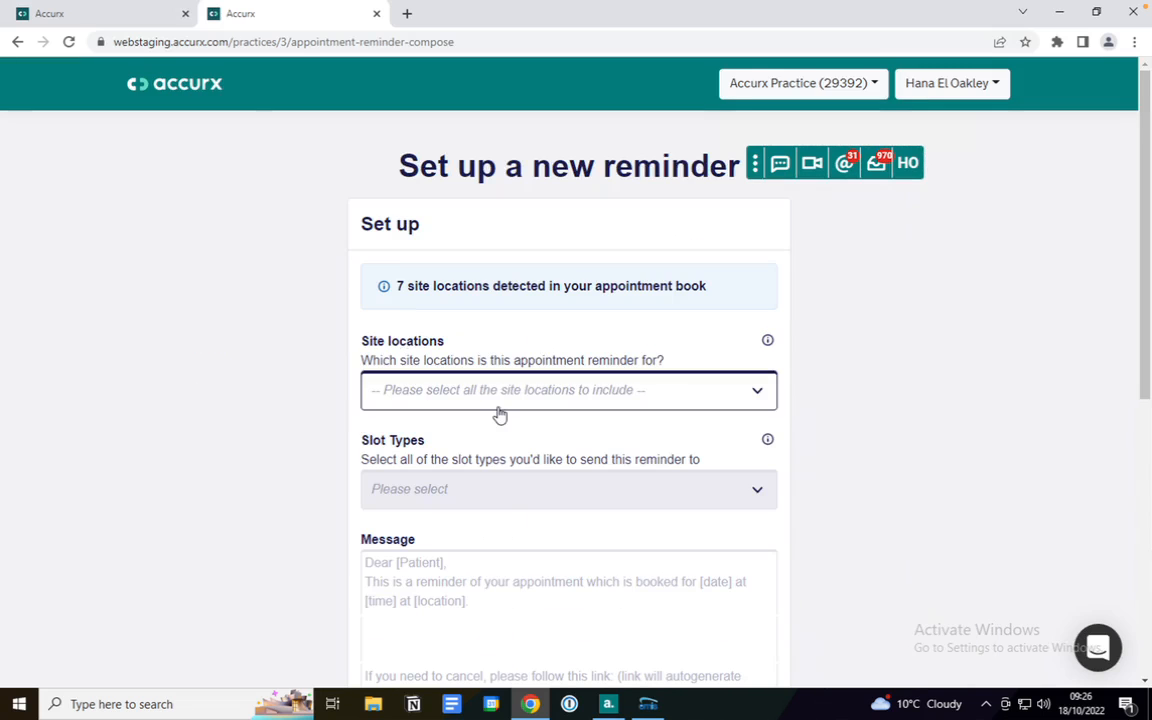
left_click(568, 390)
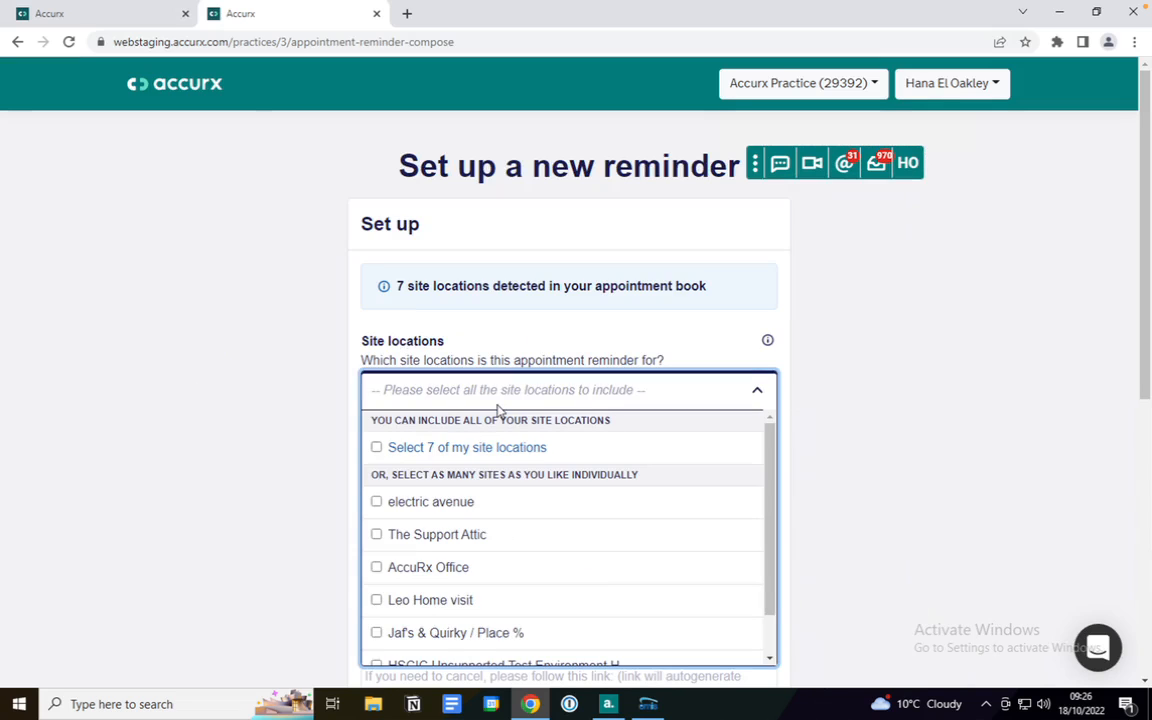
mouse_move(497, 562)
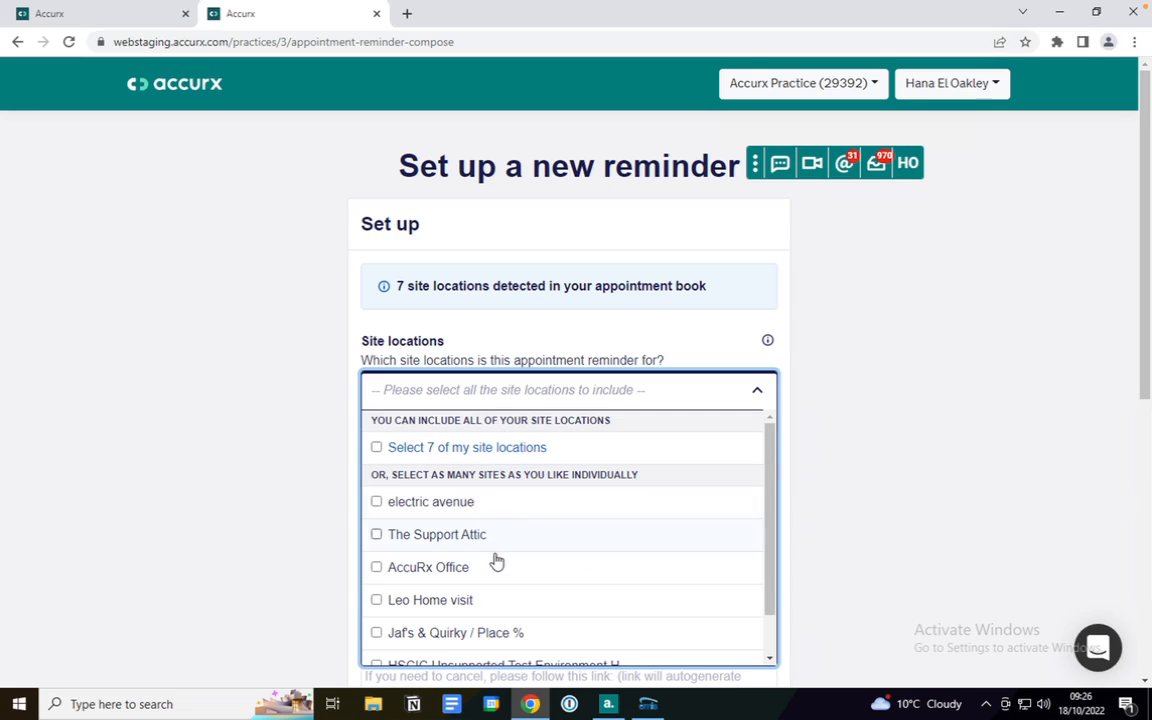
mouse_move(492, 570)
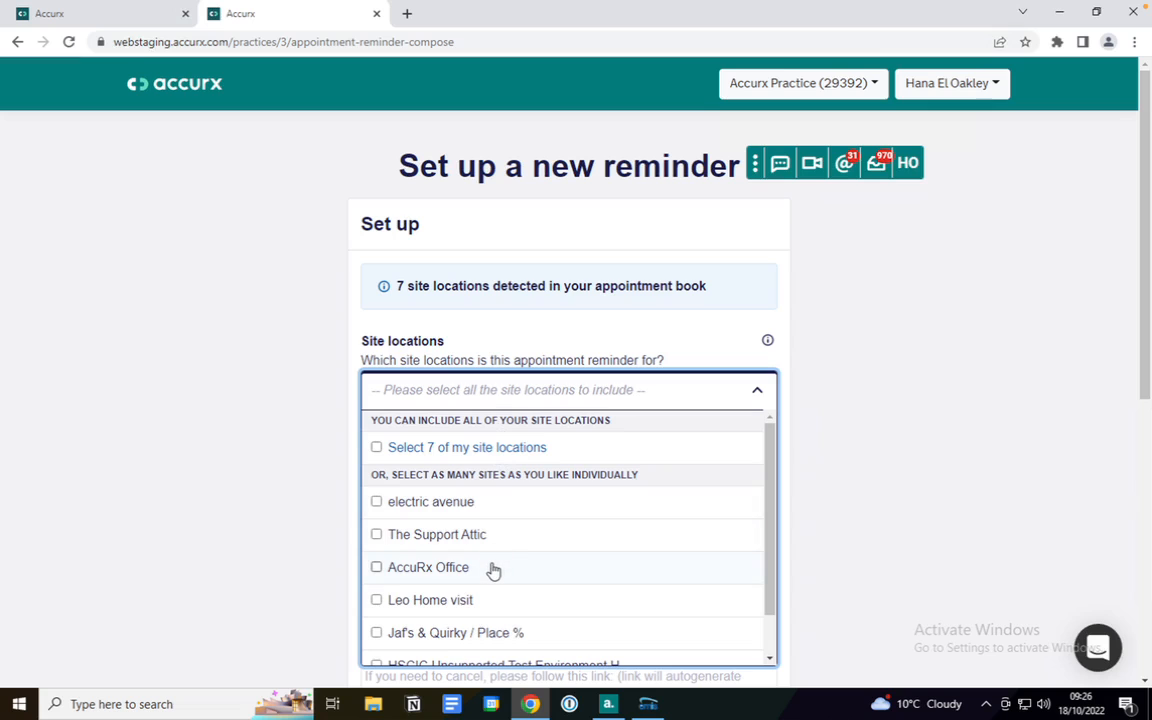
left_click(376, 567)
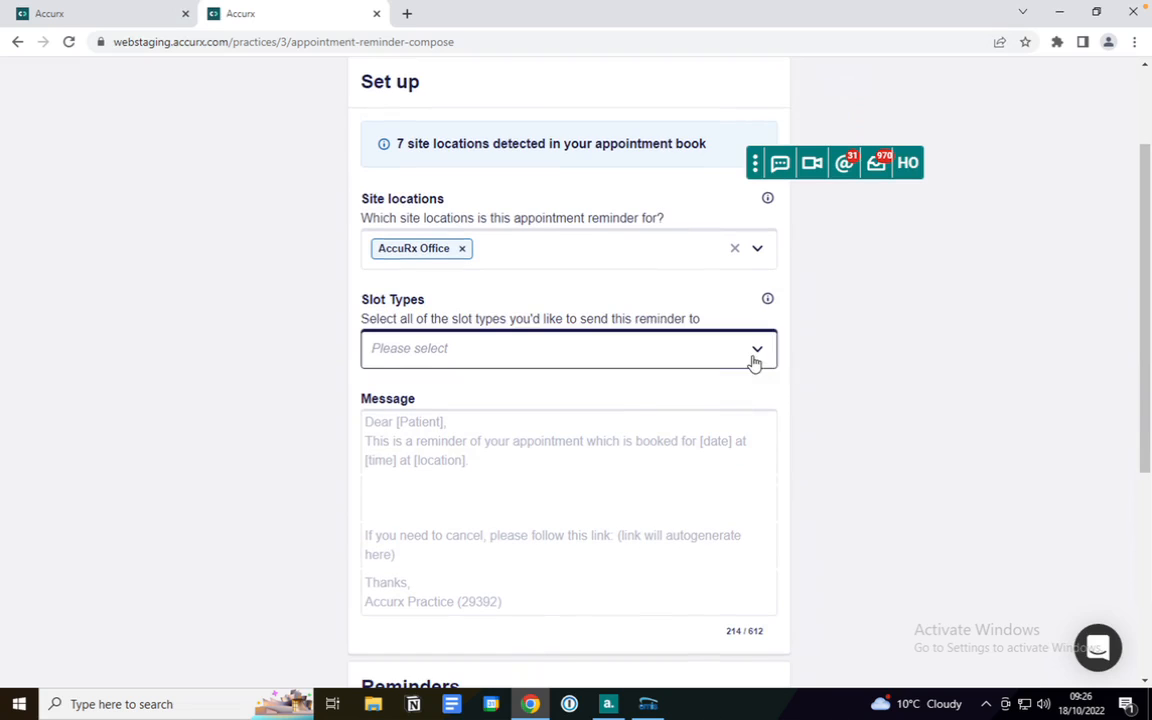
left_click(756, 348)
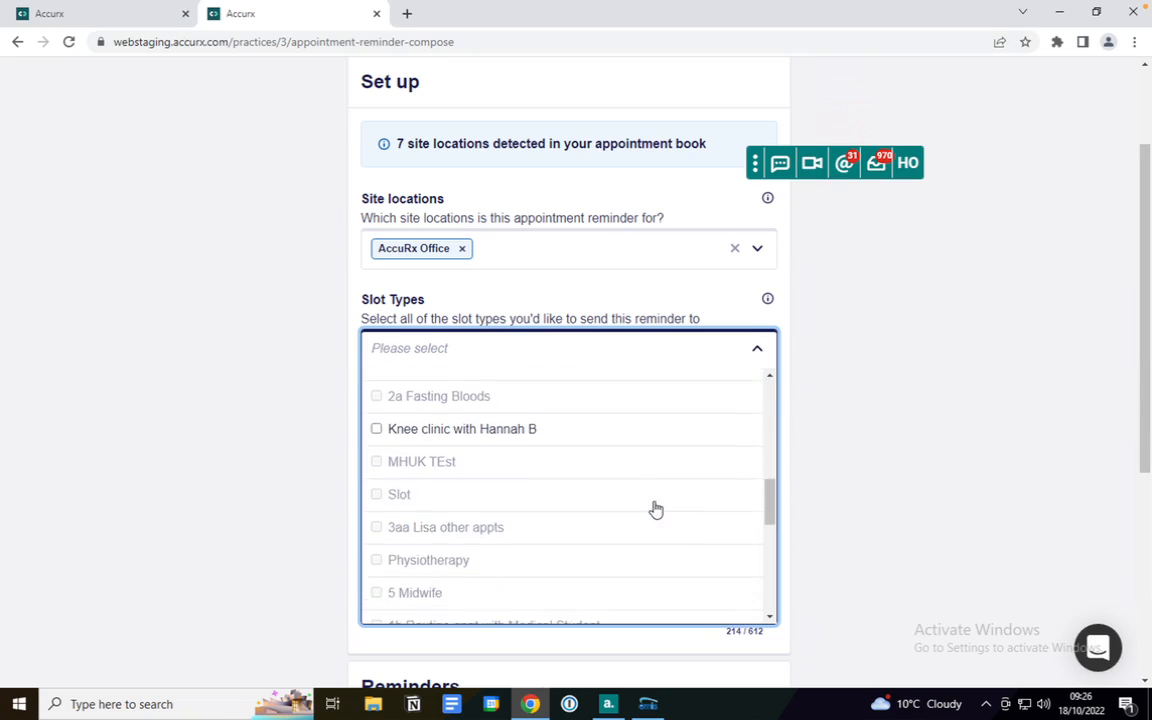
left_click(376, 429)
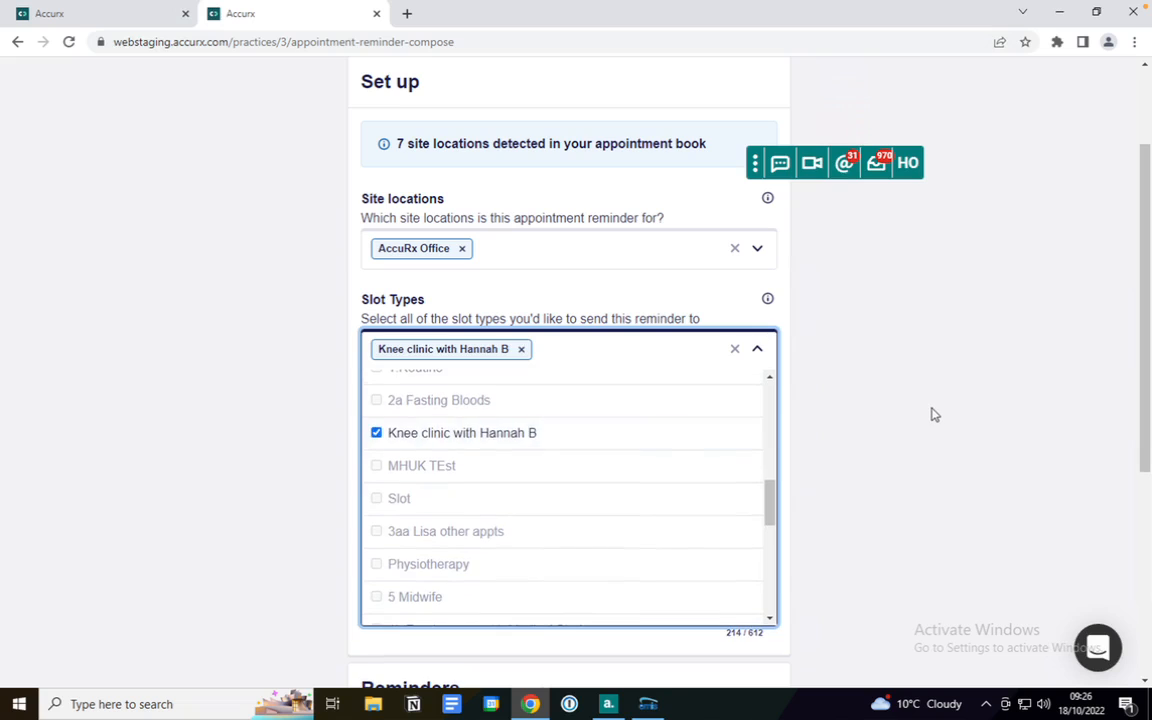
left_click(758, 348)
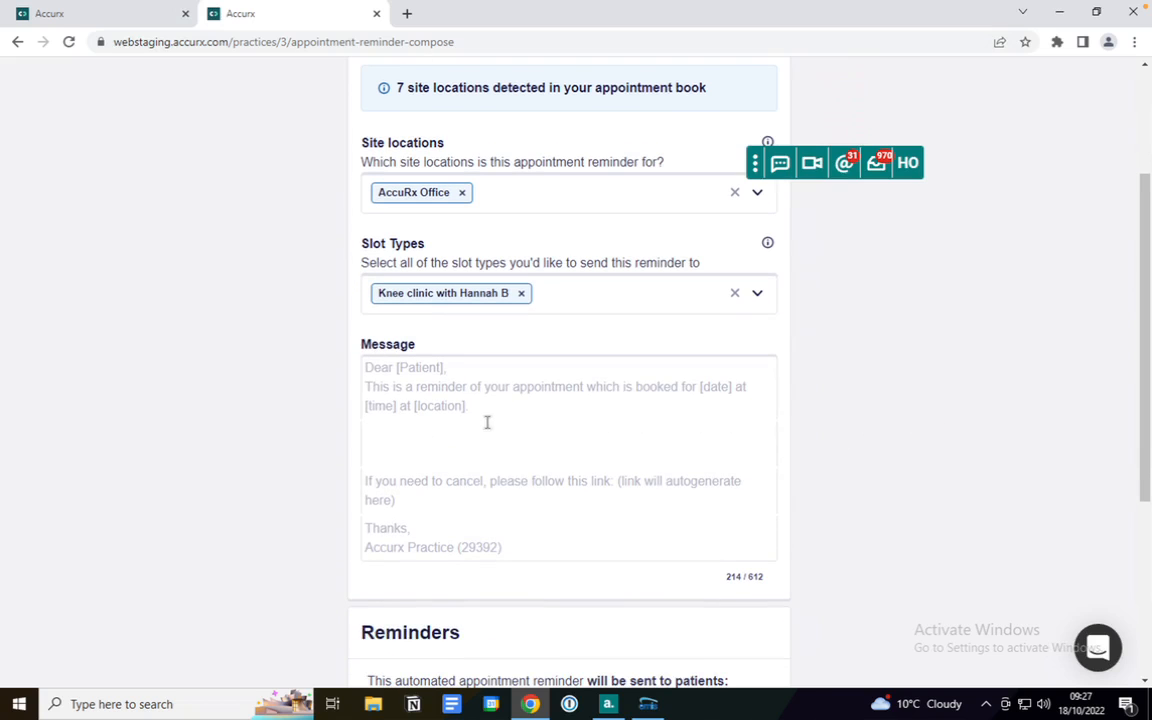
mouse_move(400, 412)
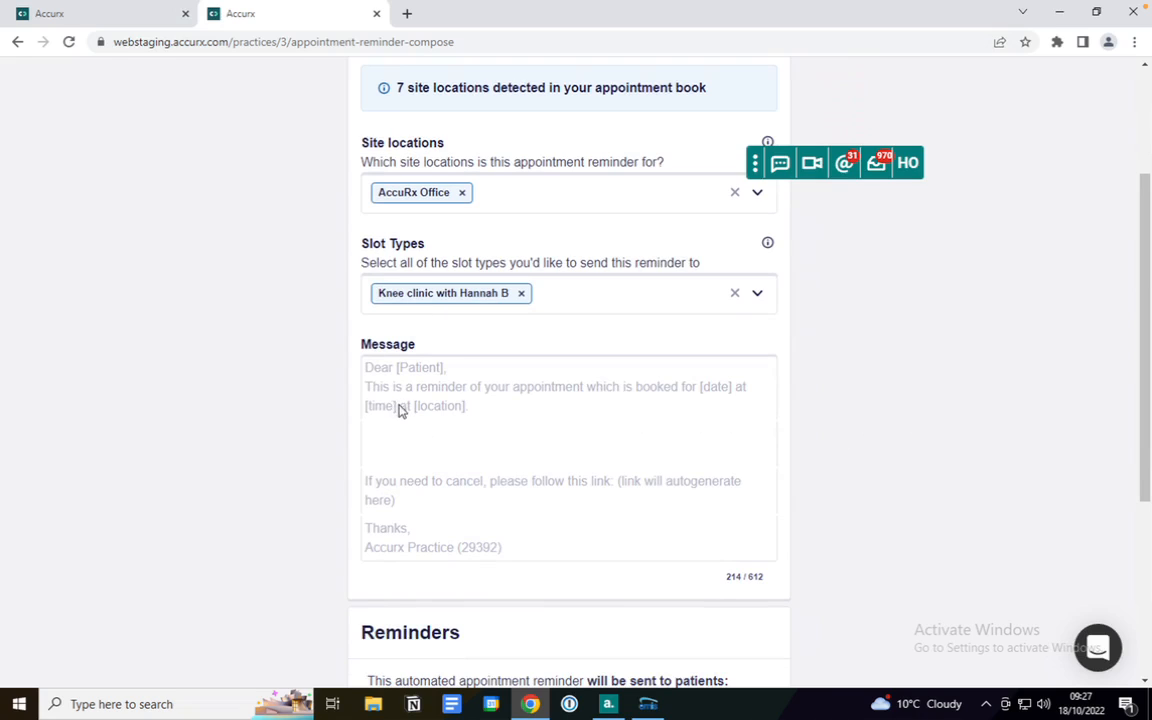
mouse_move(409, 423)
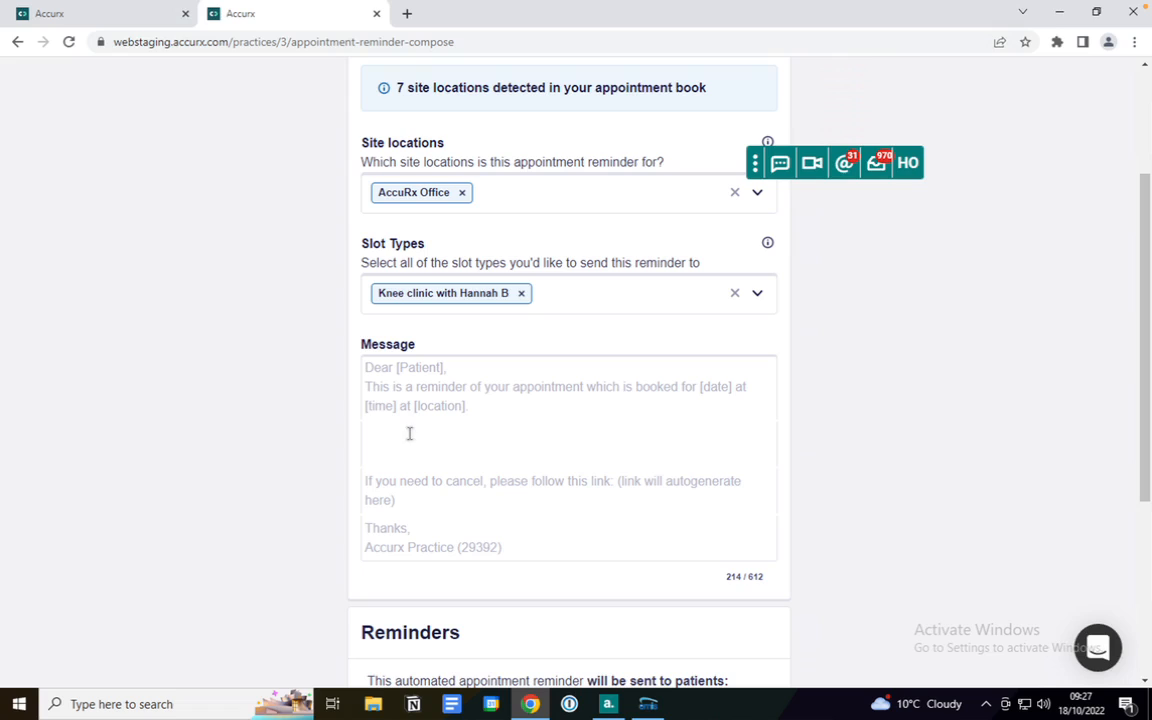
left_click(412, 440)
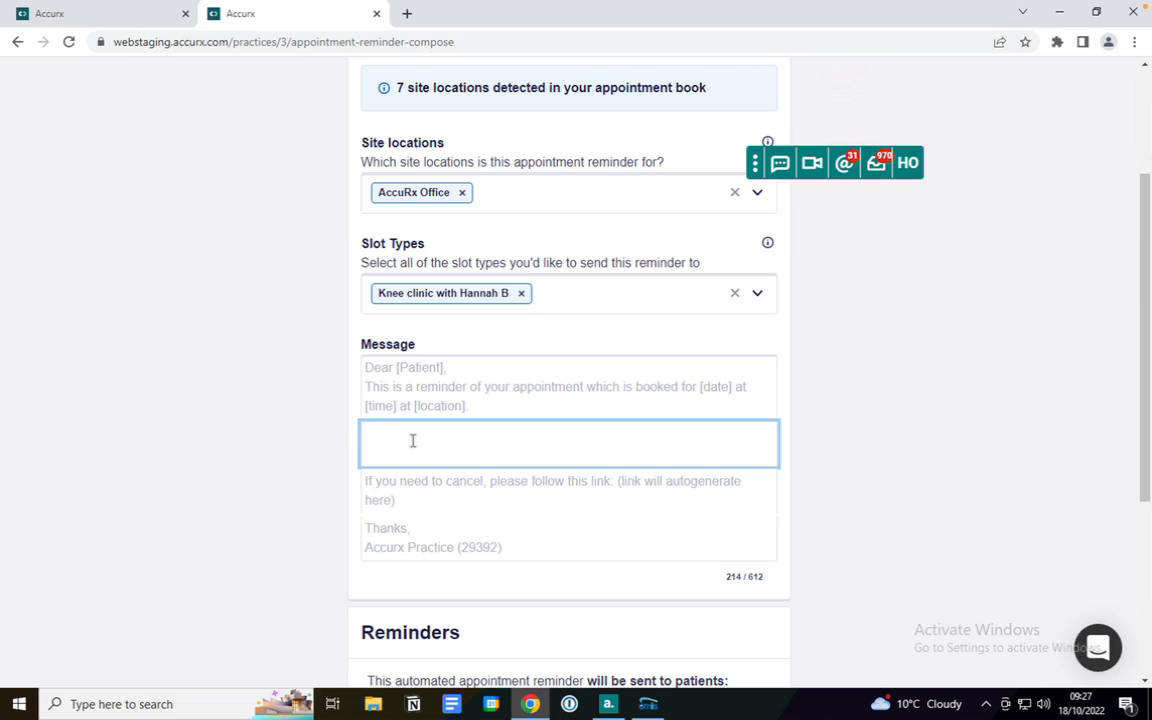
mouse_move(414, 498)
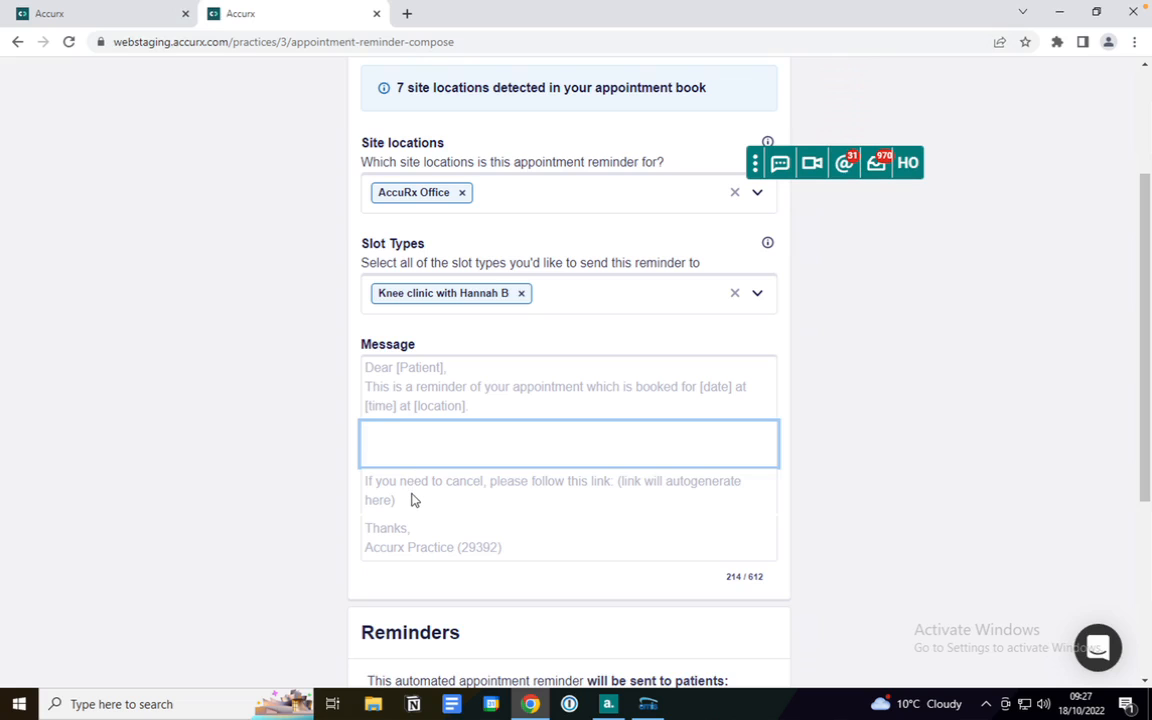
Tick '1 week before appointment' and leave the post-appointment message toggle off
scroll("down", 3)
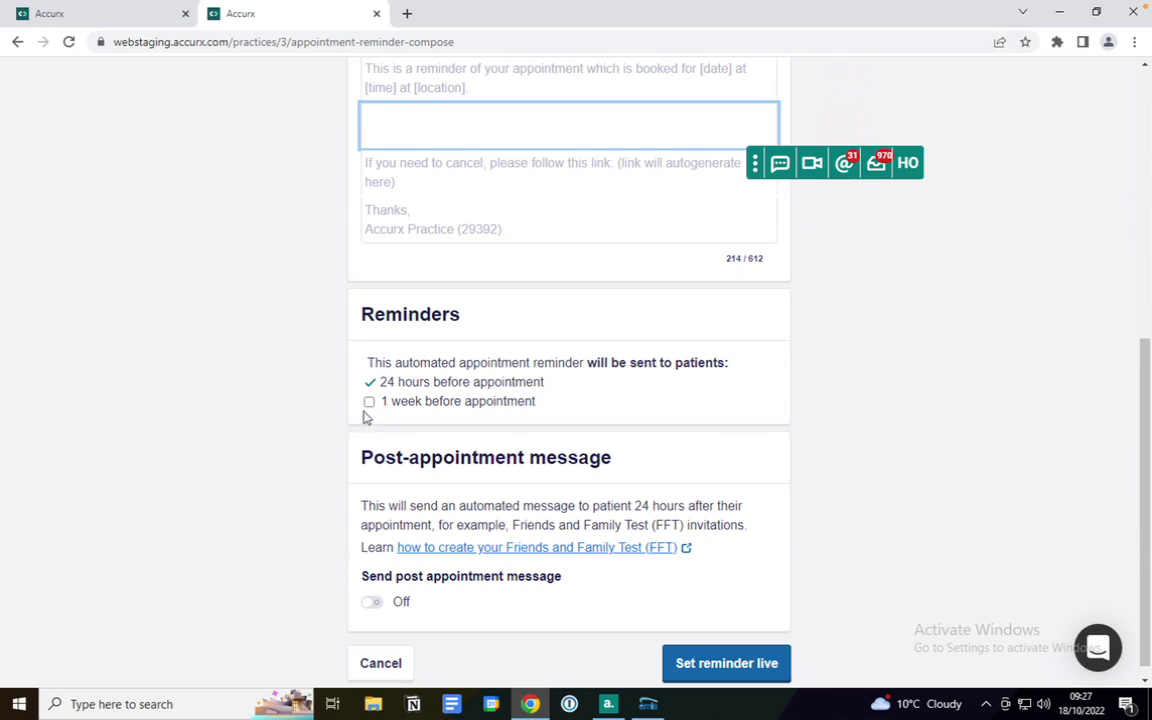
left_click(369, 401)
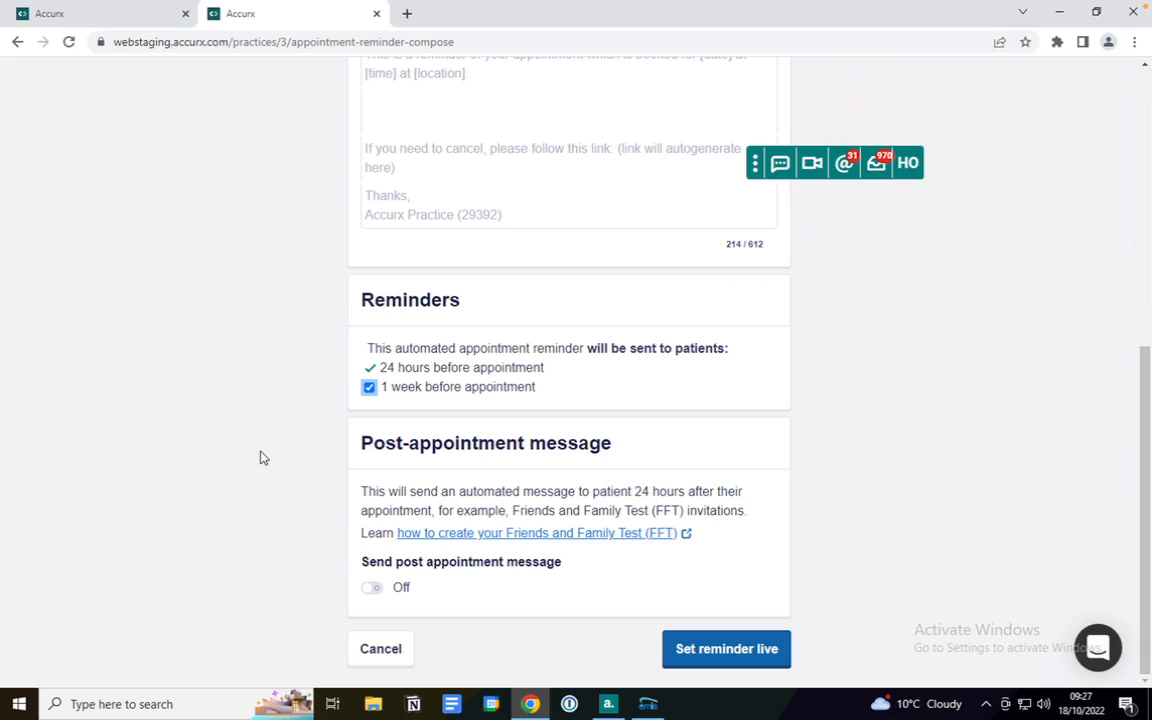
left_click(372, 588)
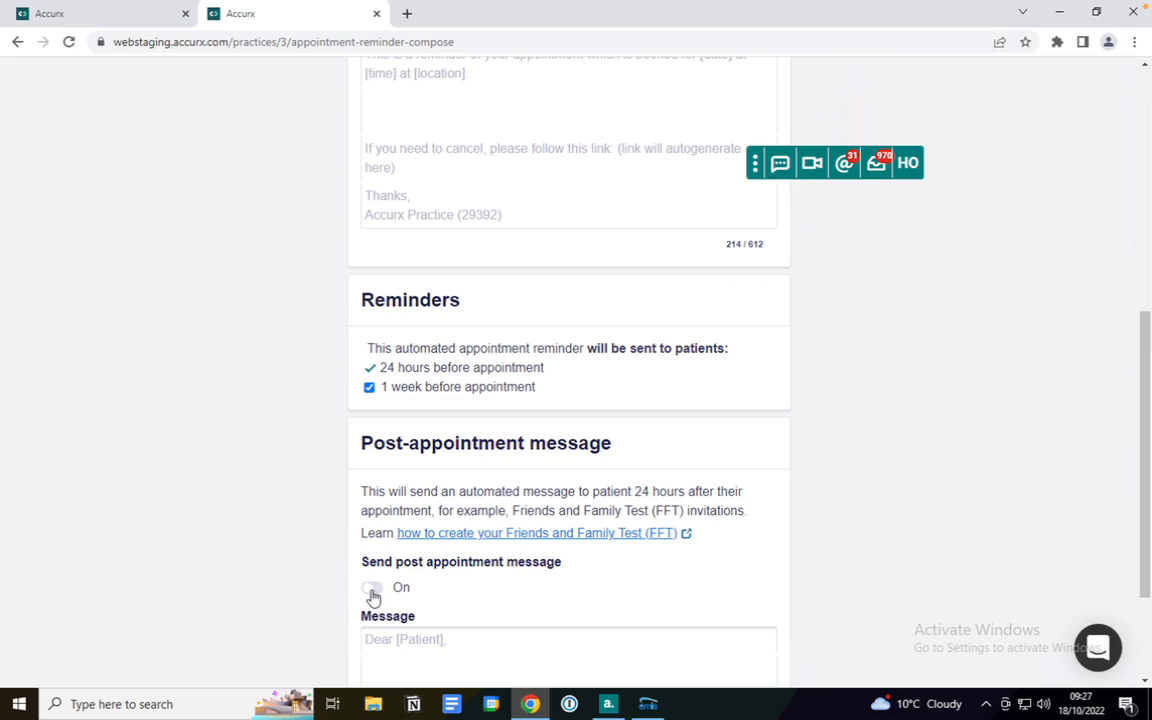
left_click(370, 589)
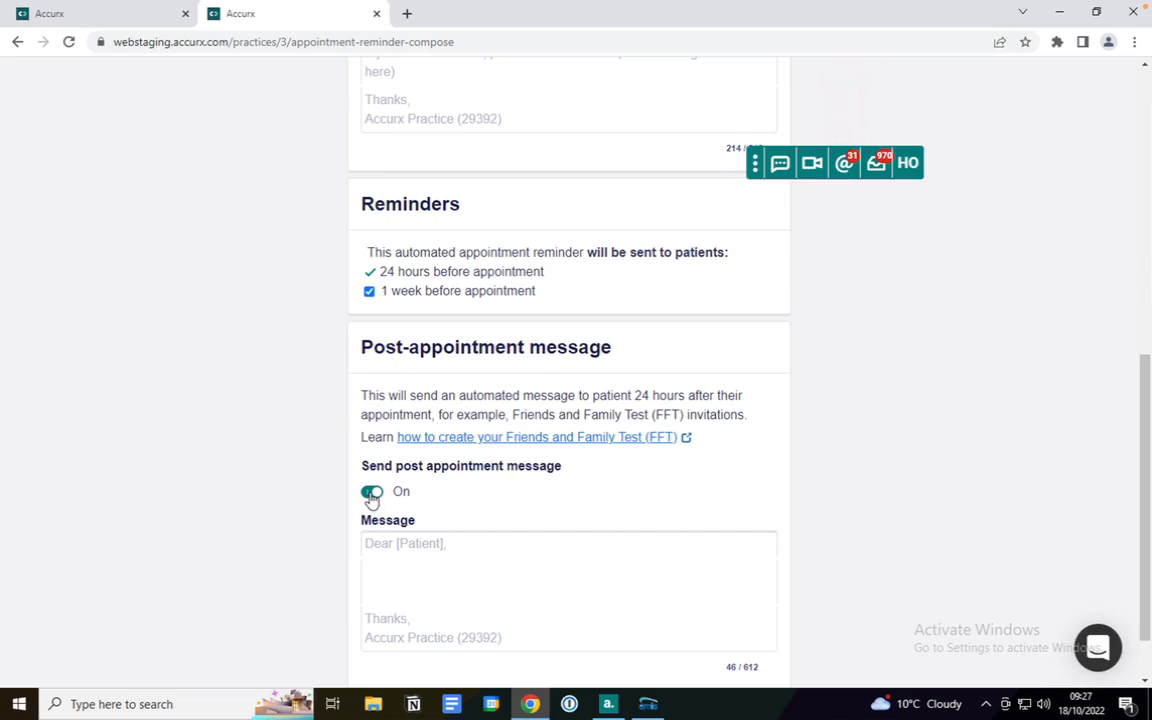
left_click(371, 491)
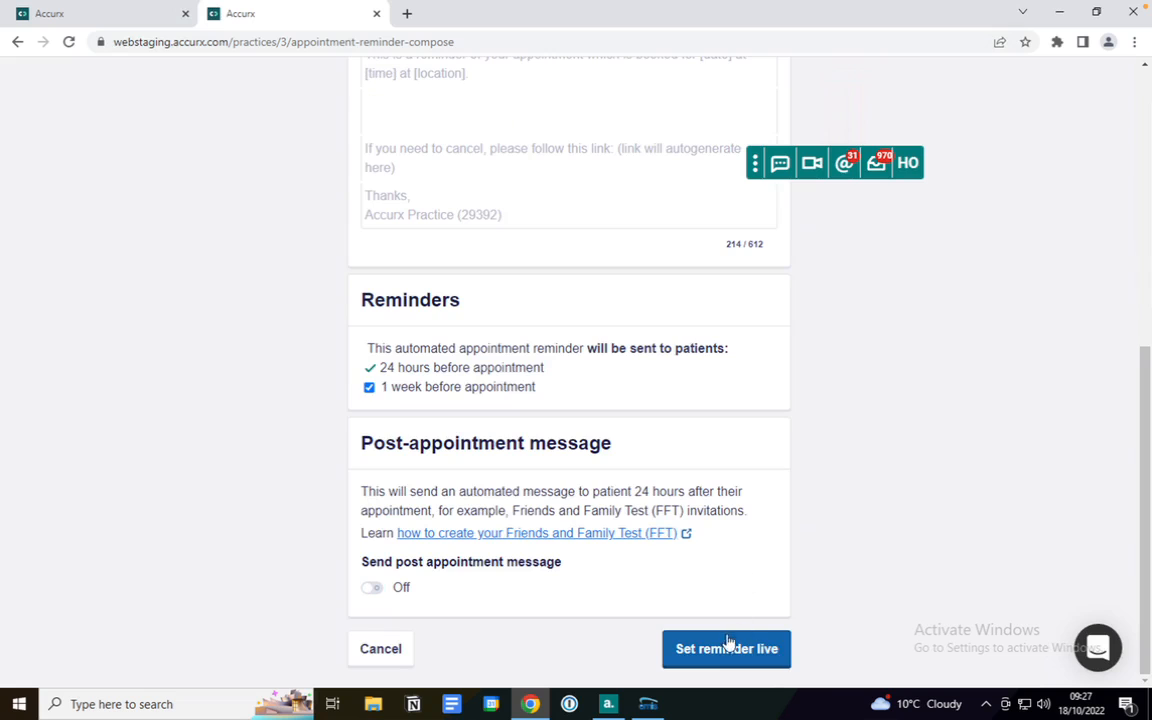
Set the AccuRx Office knee clinic reminder live, then edit '1b-Routine appt with Medical Student'
left_click(726, 649)
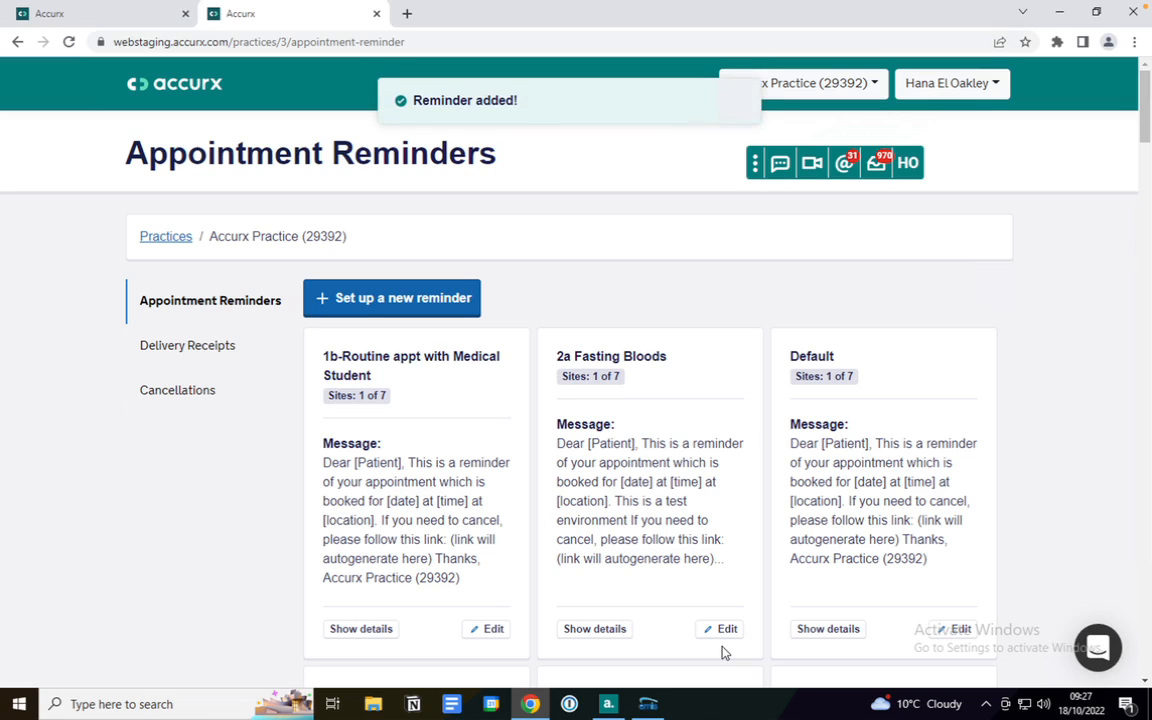
mouse_move(485, 631)
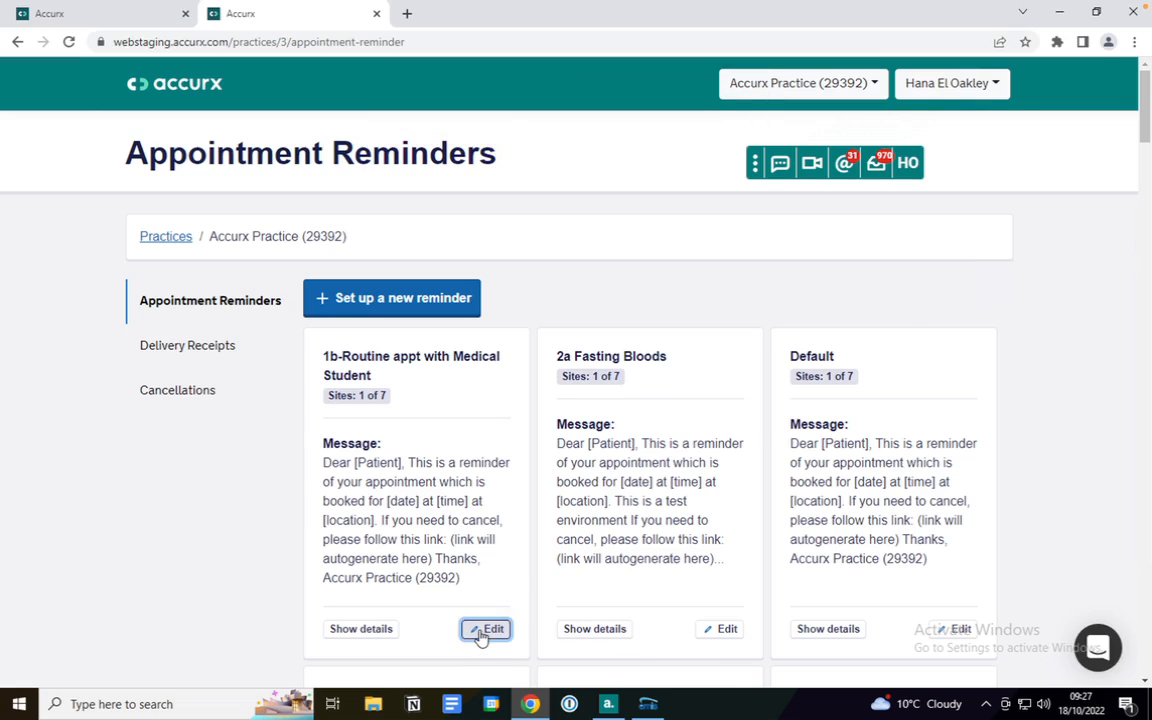
left_click(487, 629)
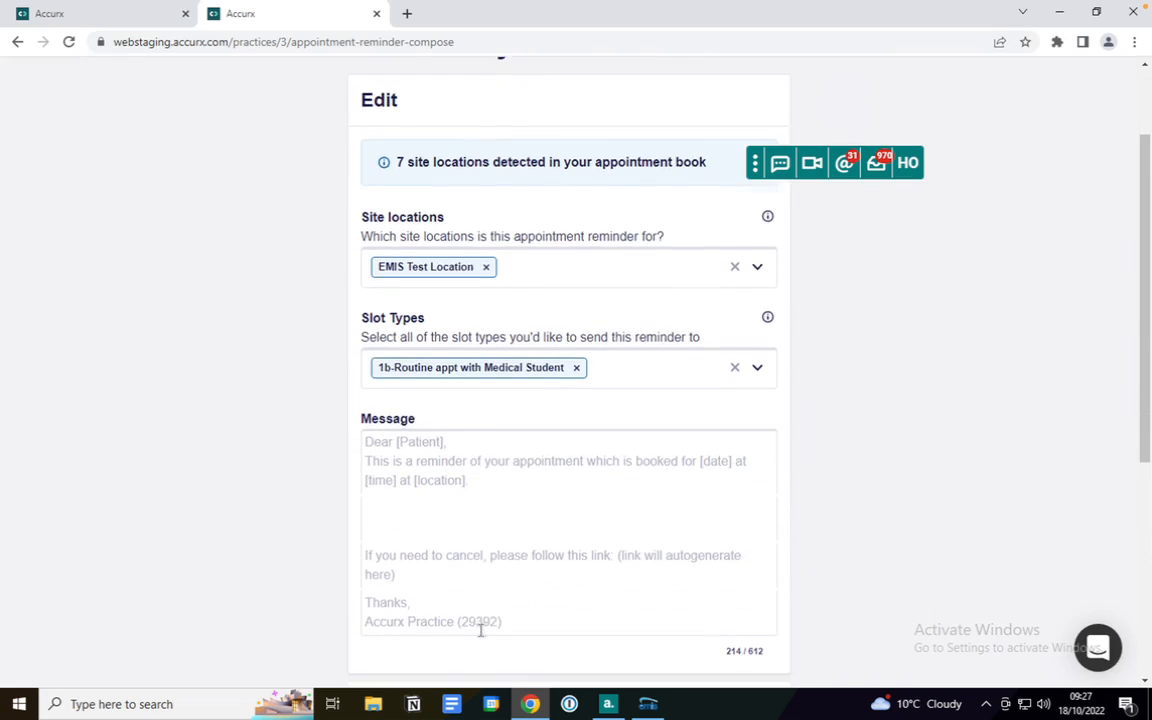
scroll("down", 3)
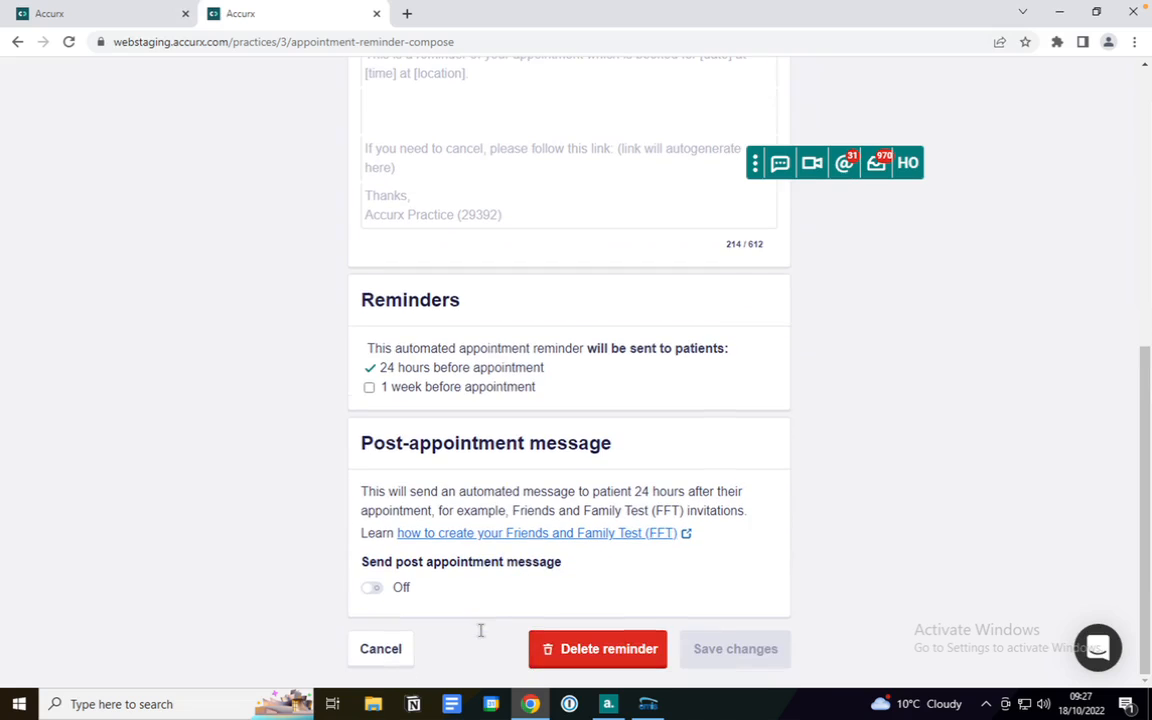